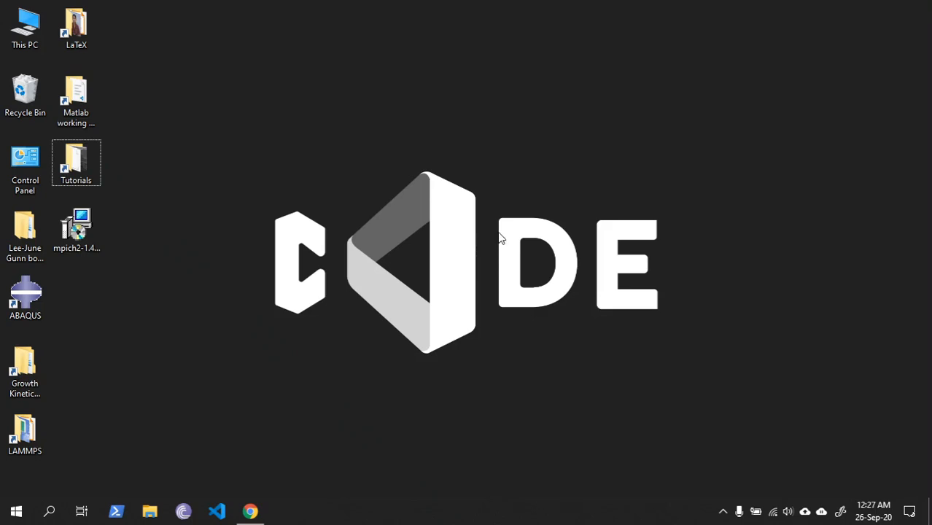
mouse_move(496, 207)
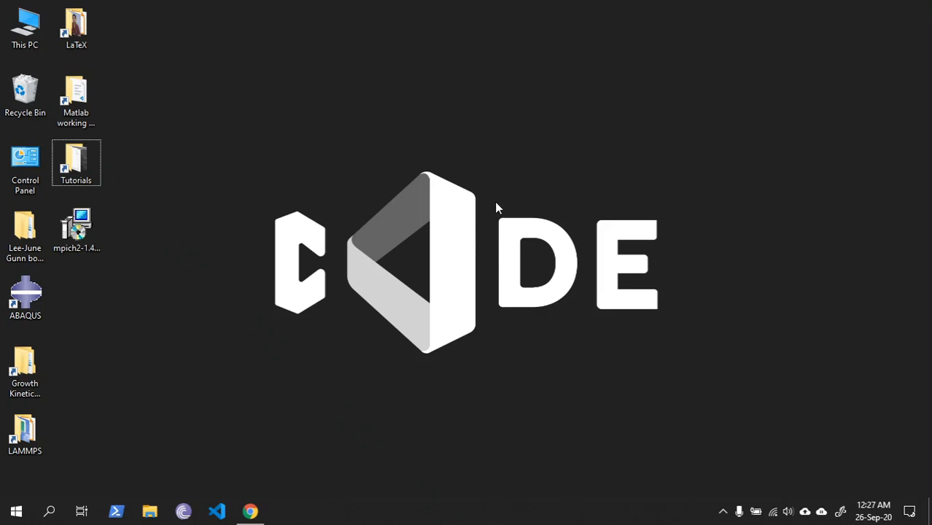
mouse_move(493, 204)
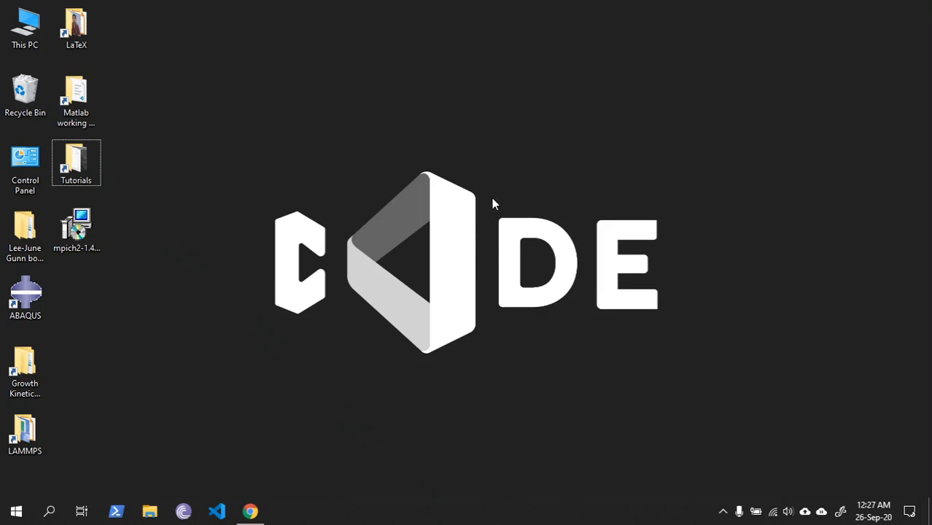
mouse_move(489, 203)
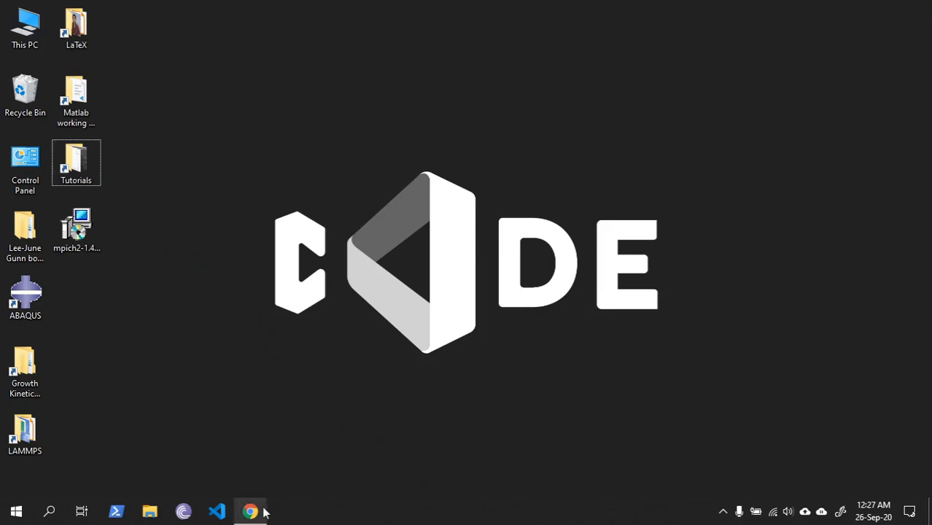
From the LAMMPS Windows page in Chrome, open the 64-bit download area listing.
click(251, 511)
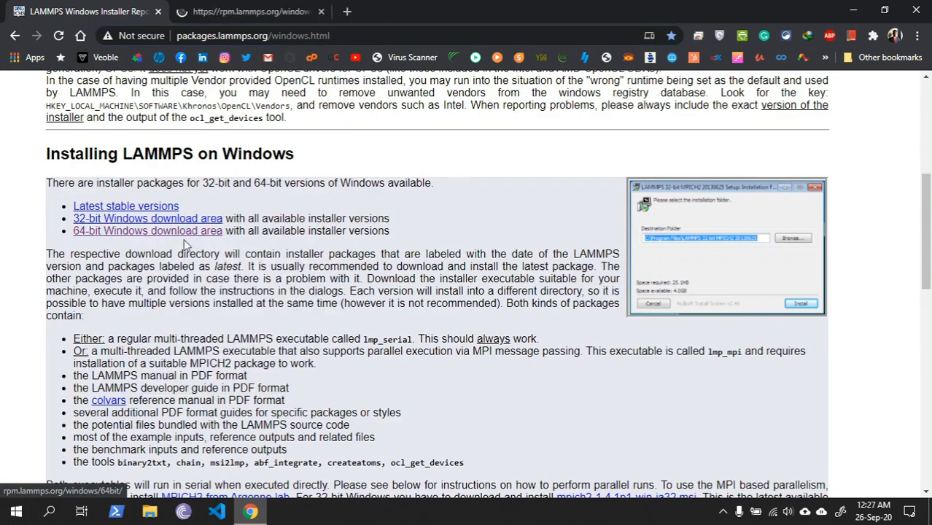
click(147, 231)
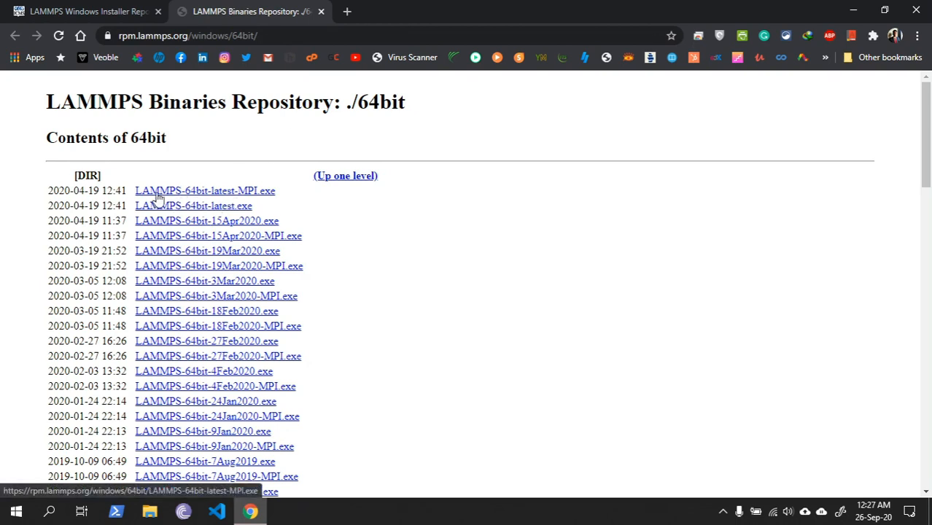
mouse_move(188, 199)
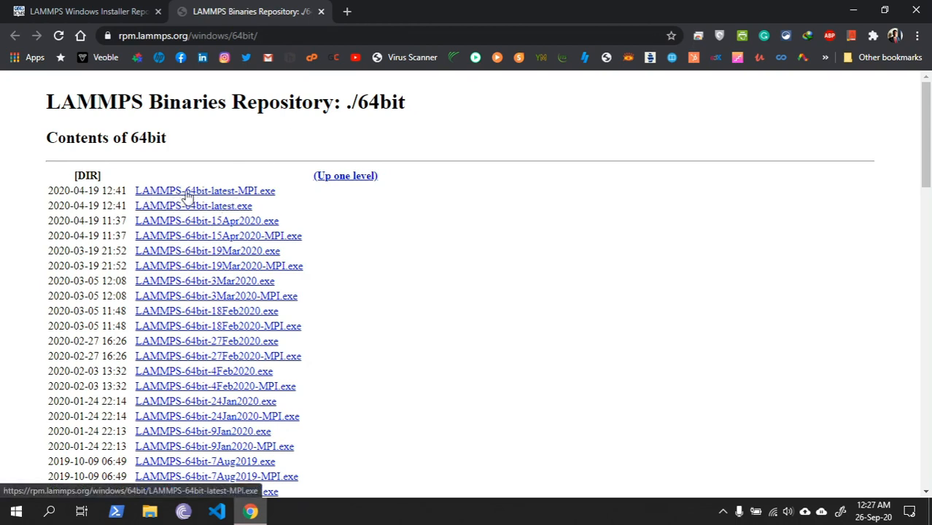
mouse_move(251, 199)
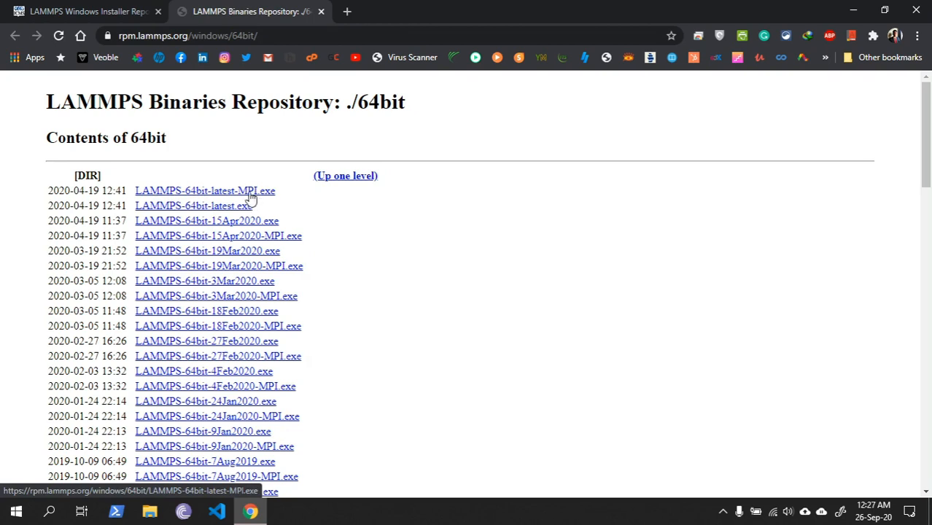
mouse_move(256, 199)
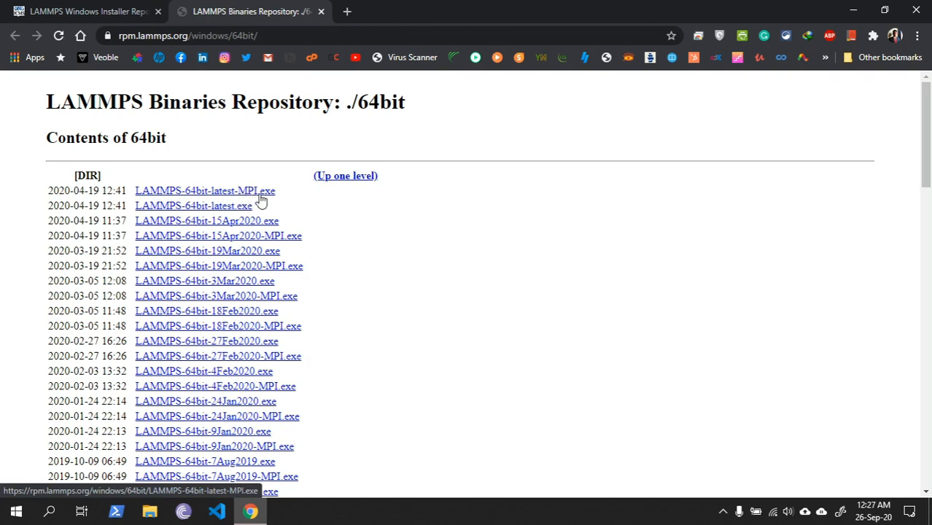
mouse_move(241, 195)
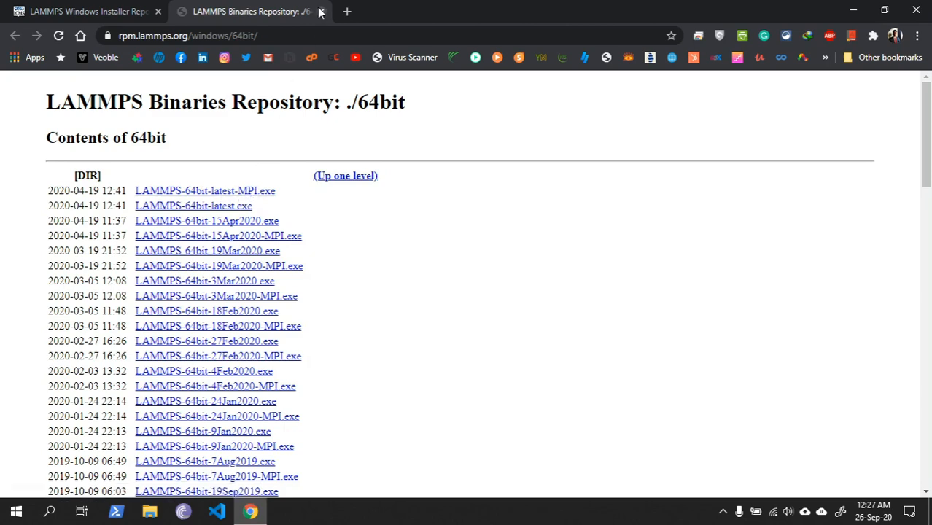
Close the 64-bit repository tab and scroll the LAMMPS Windows page to the MPICH2 links.
click(321, 12)
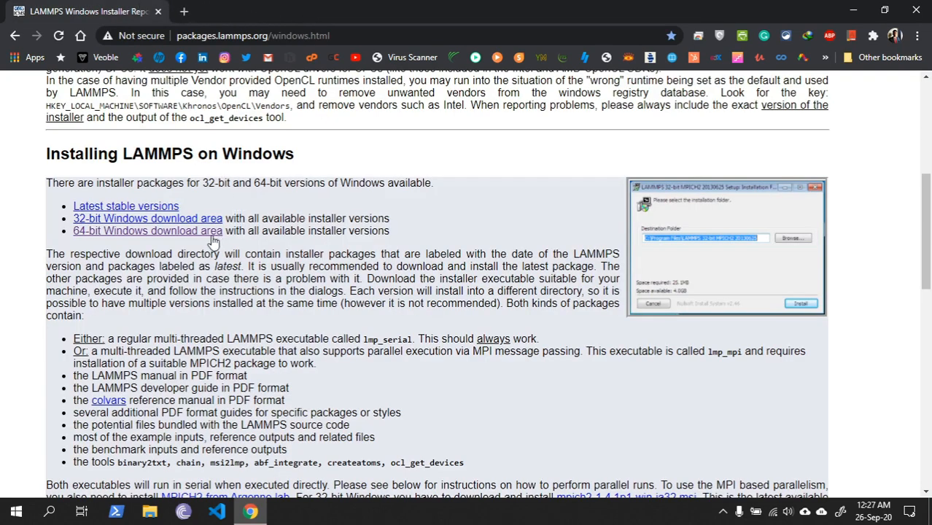
drag(225, 231, 347, 231)
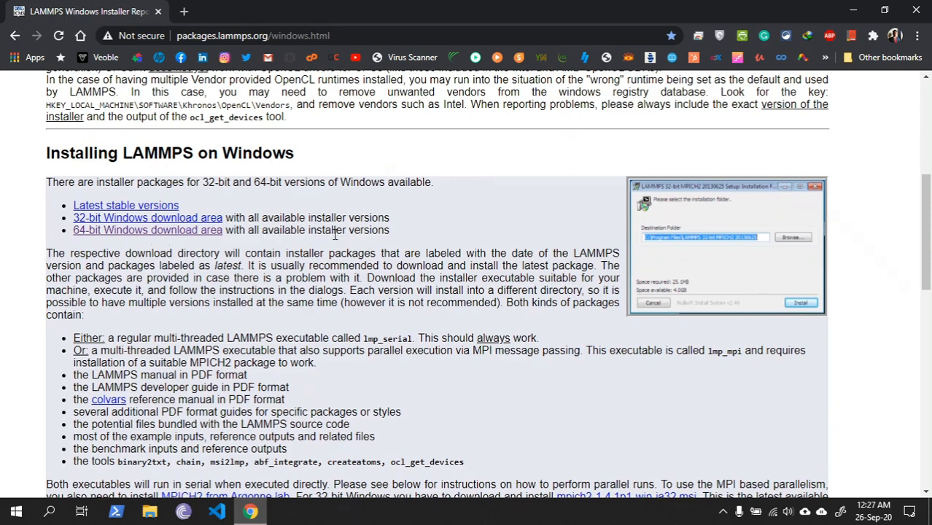
scroll(down, 3)
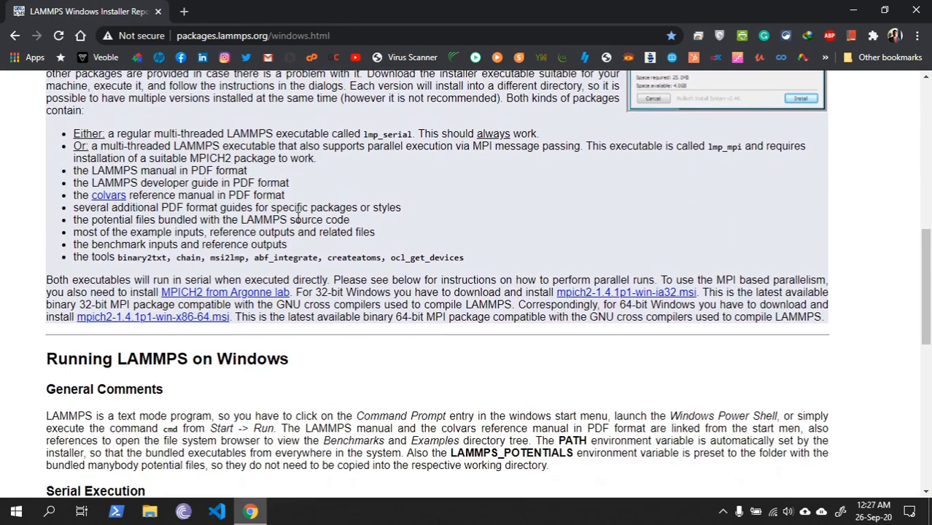
mouse_move(81, 324)
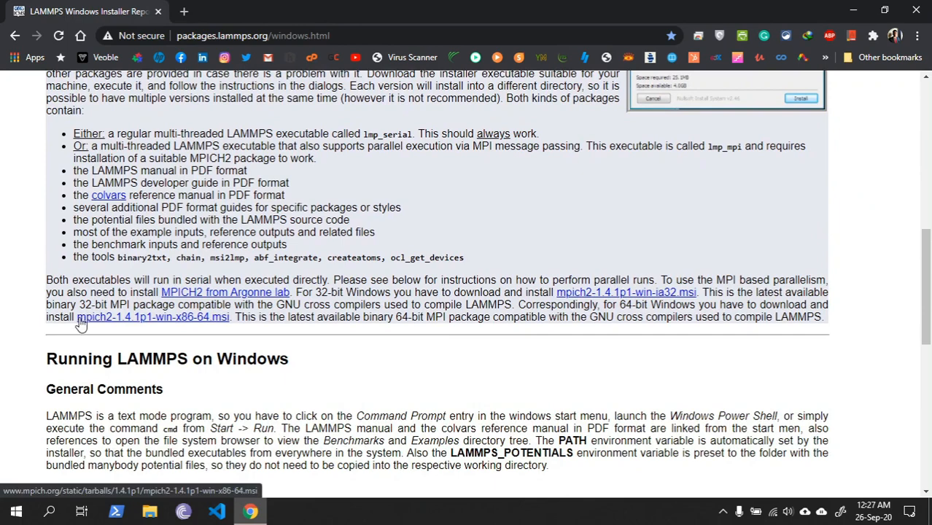
mouse_move(668, 297)
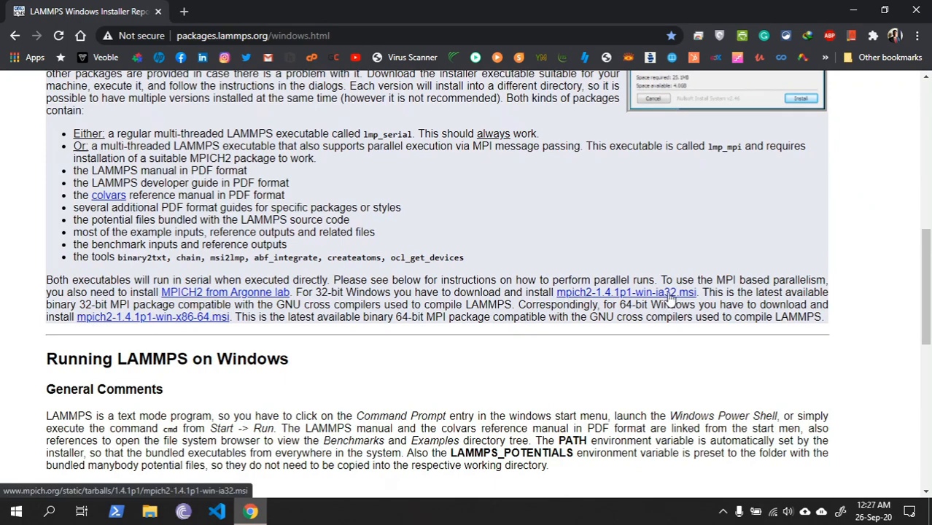
mouse_move(213, 324)
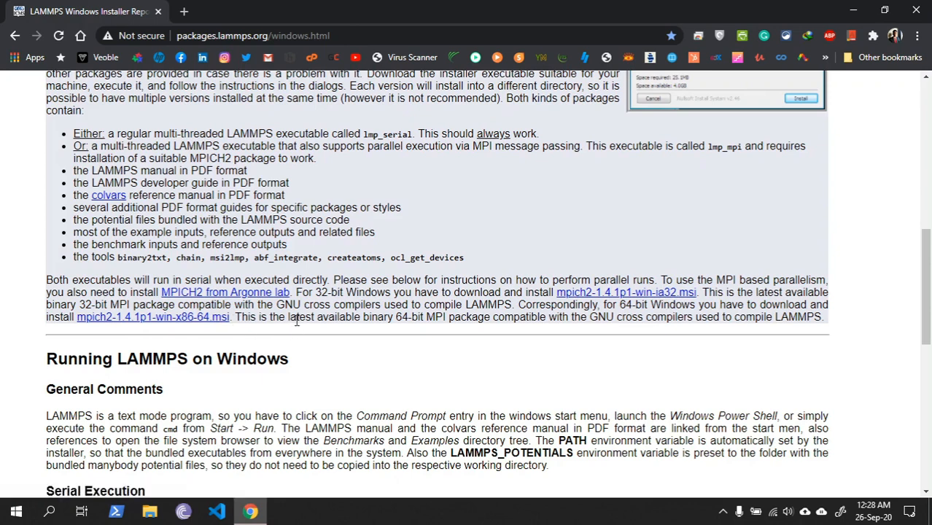
mouse_move(228, 324)
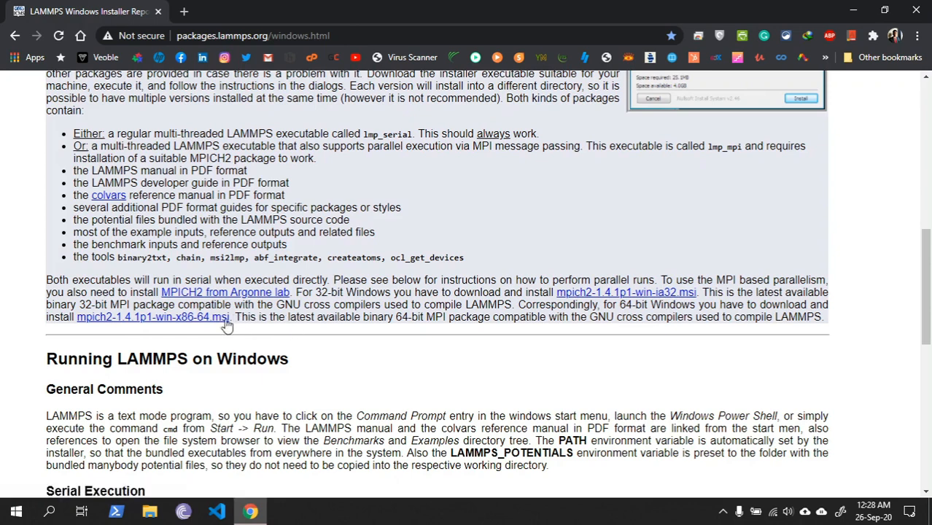
mouse_move(216, 323)
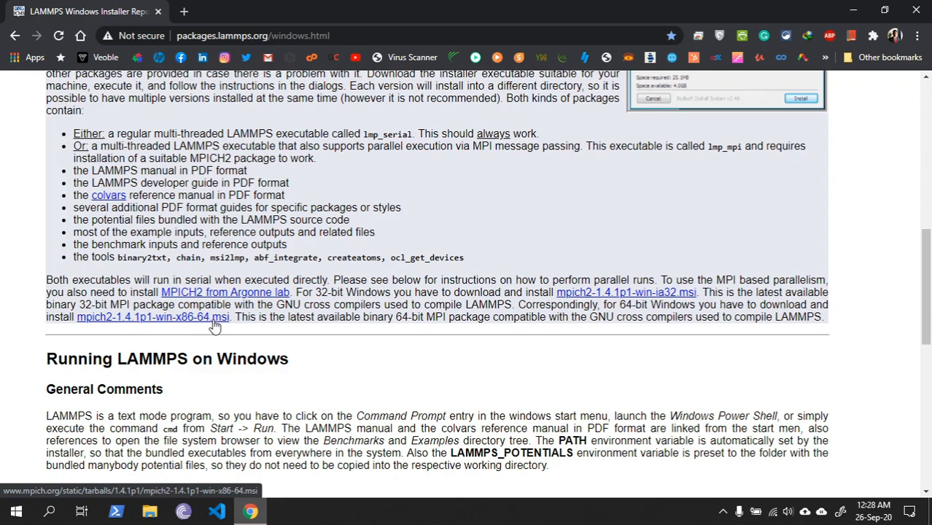
Download mpich2-1.4.1p1-win-x86-64.msi, declining the IDM prompt so the browser handles it.
click(152, 317)
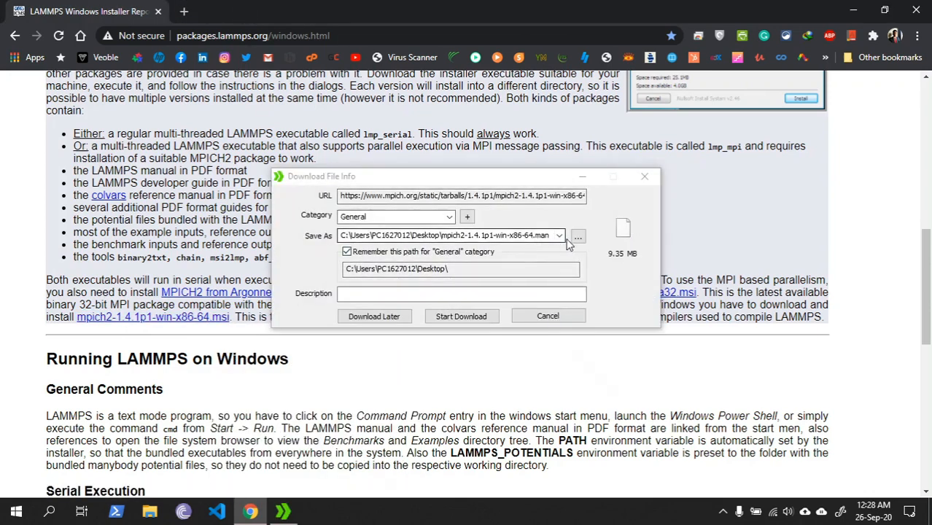
click(548, 315)
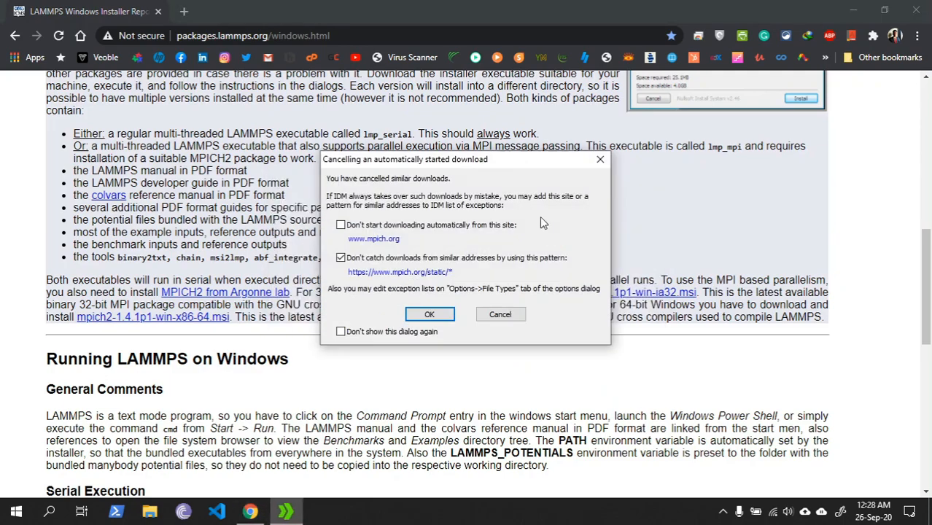
click(429, 314)
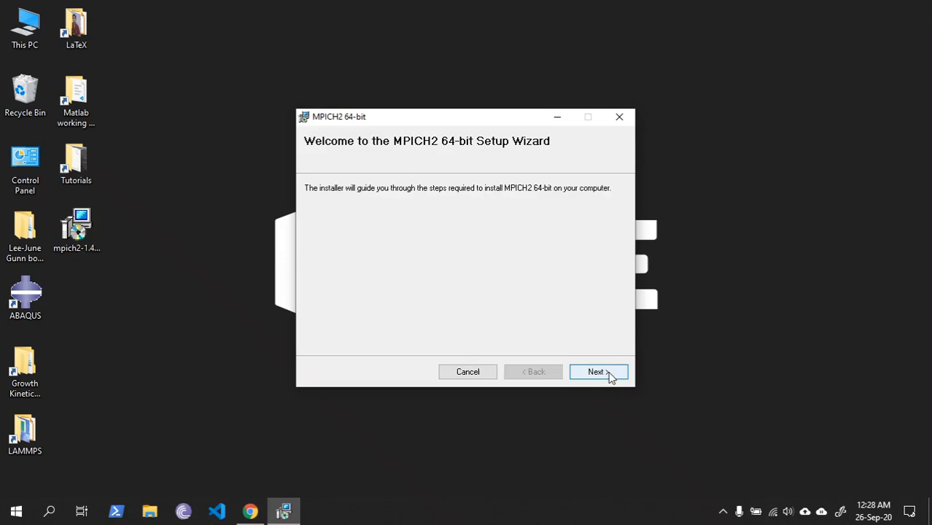
click(596, 372)
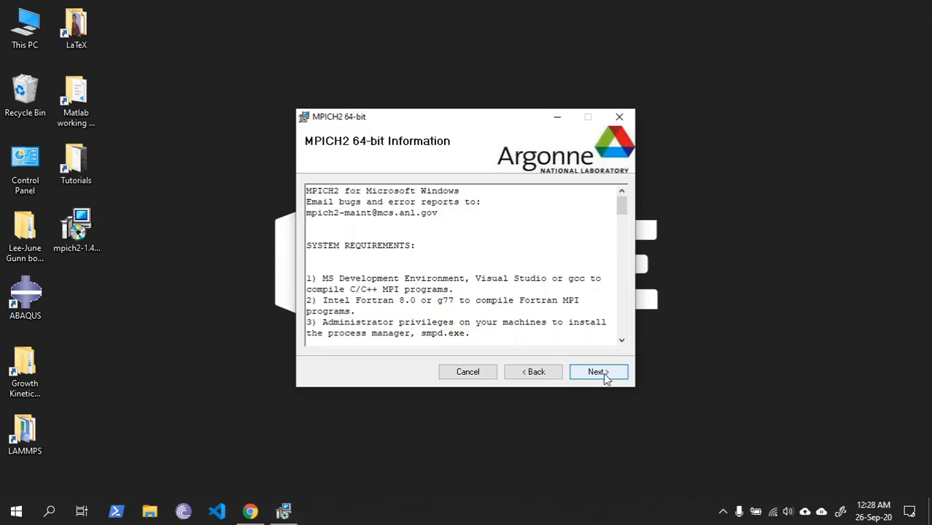
click(597, 372)
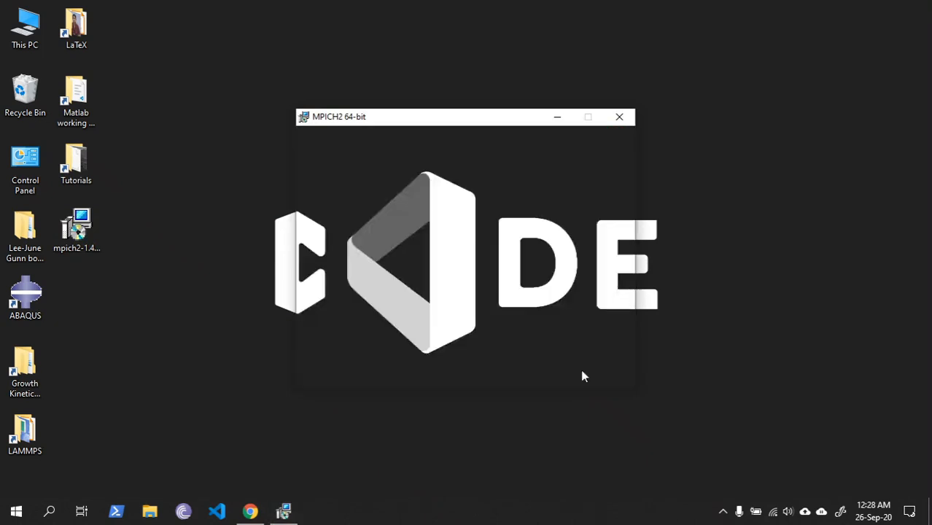
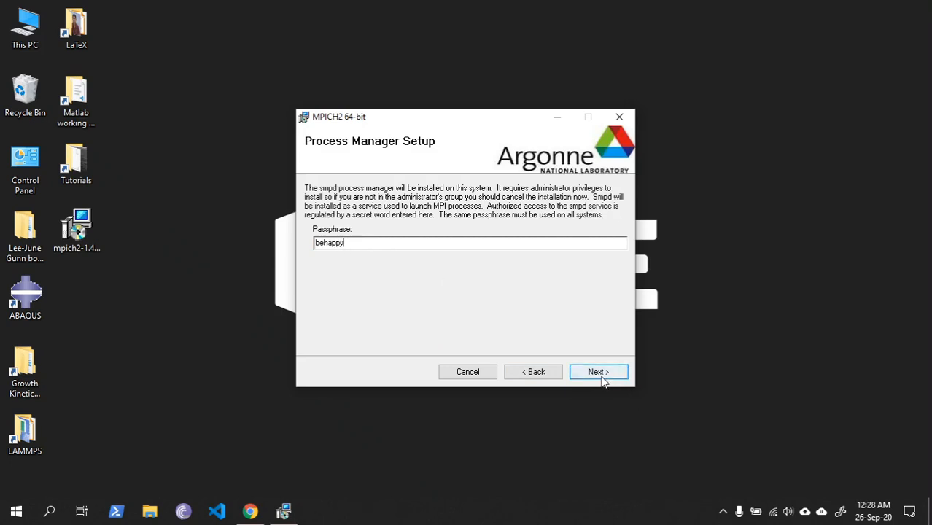
click(598, 372)
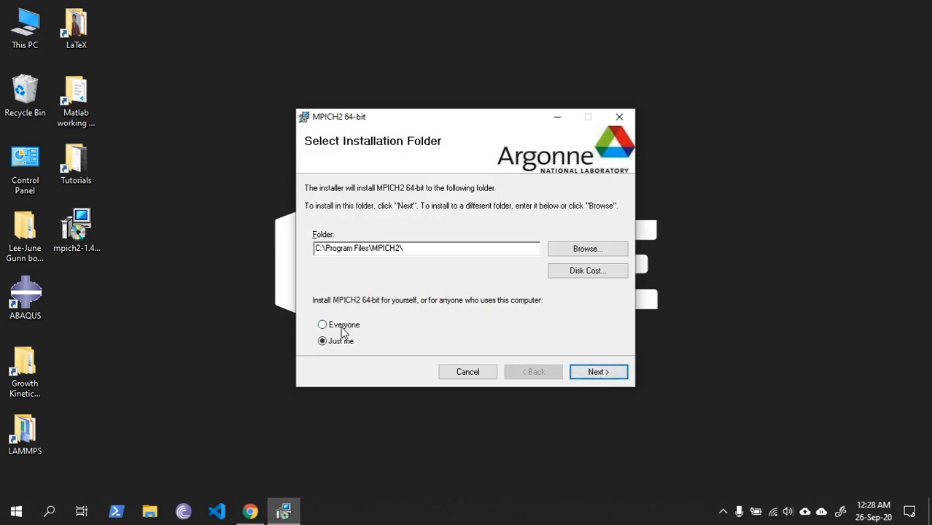
Install into C:\Program Files\MPICH2\ for Everyone and close the finished installer.
click(322, 324)
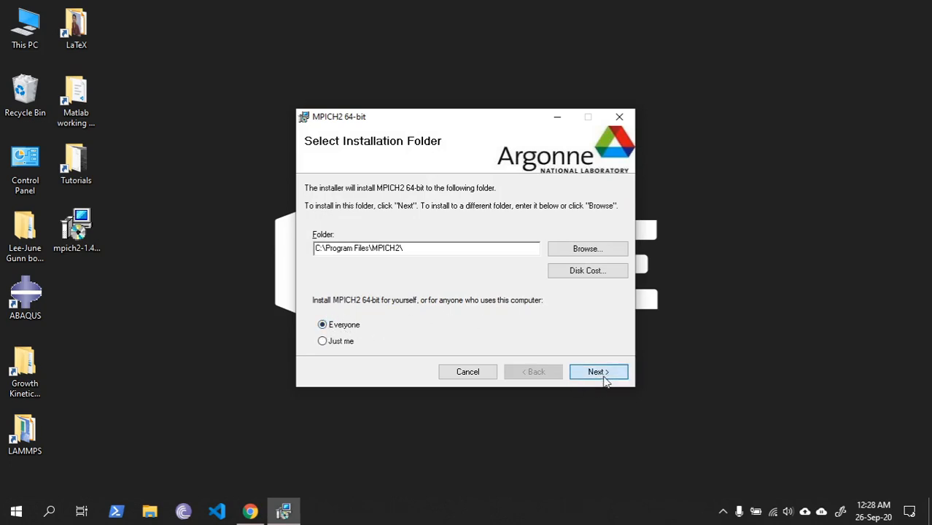
click(598, 372)
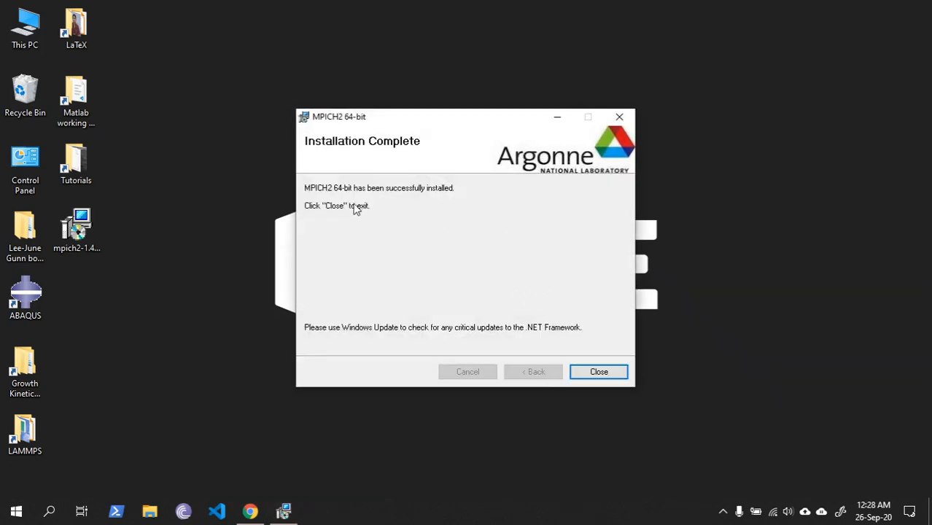
mouse_move(338, 198)
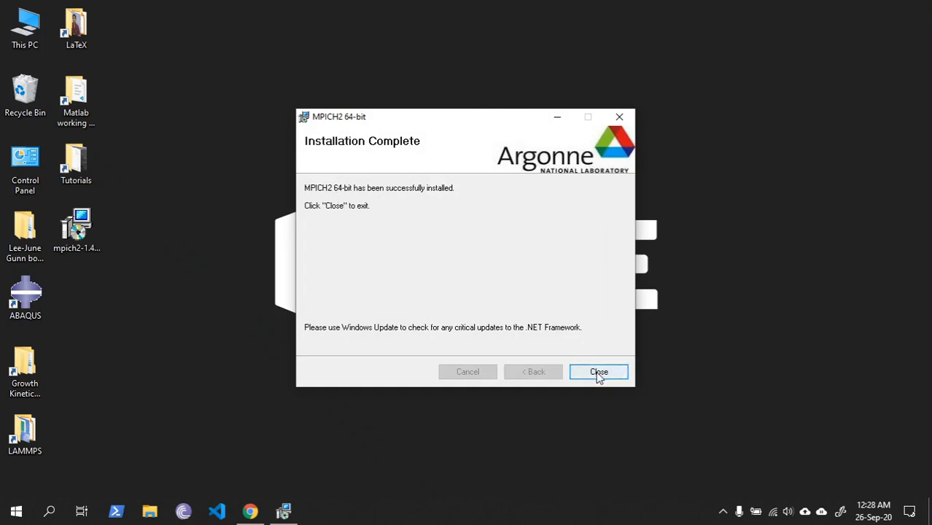
click(598, 372)
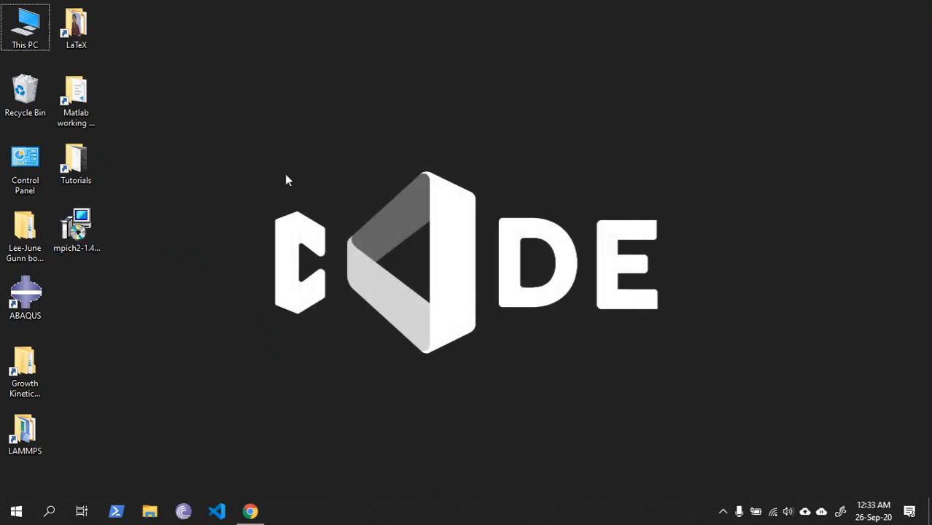
mouse_move(123, 83)
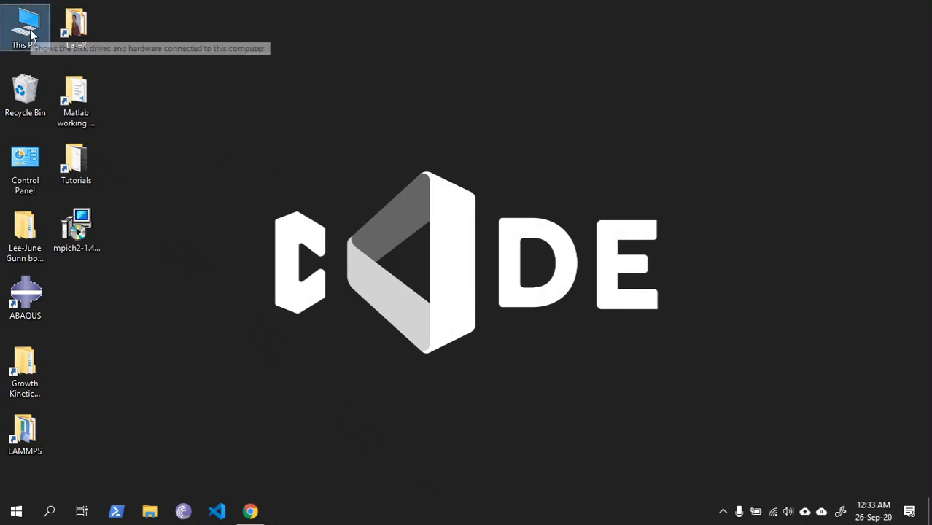
Via This PC Properties, confirm C:\Program Files\MPICH2\bin in the system Path and save it.
right_click(27, 27)
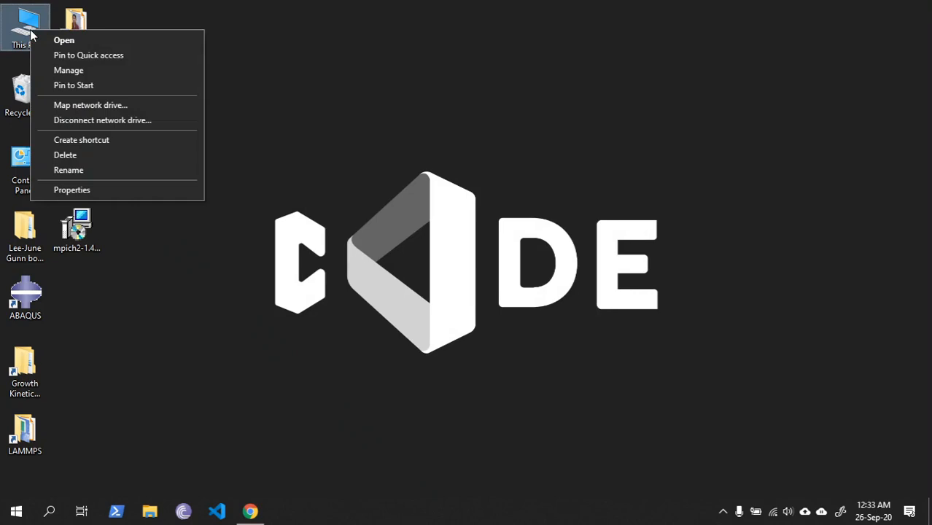
click(71, 190)
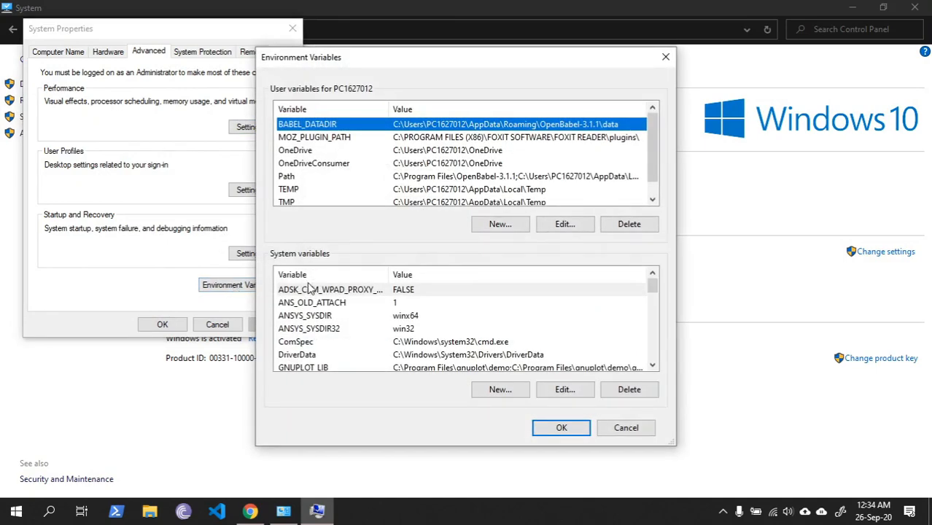
scroll(down, 3)
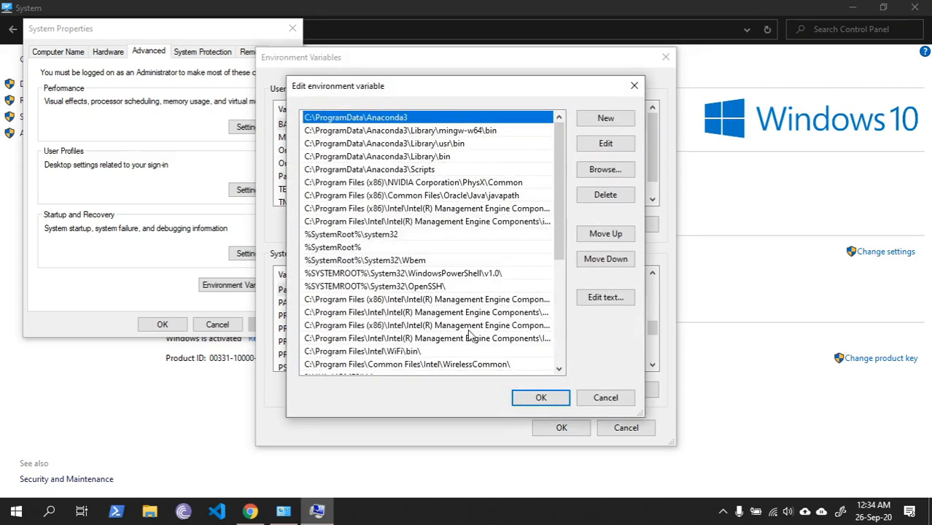
scroll(down, 3)
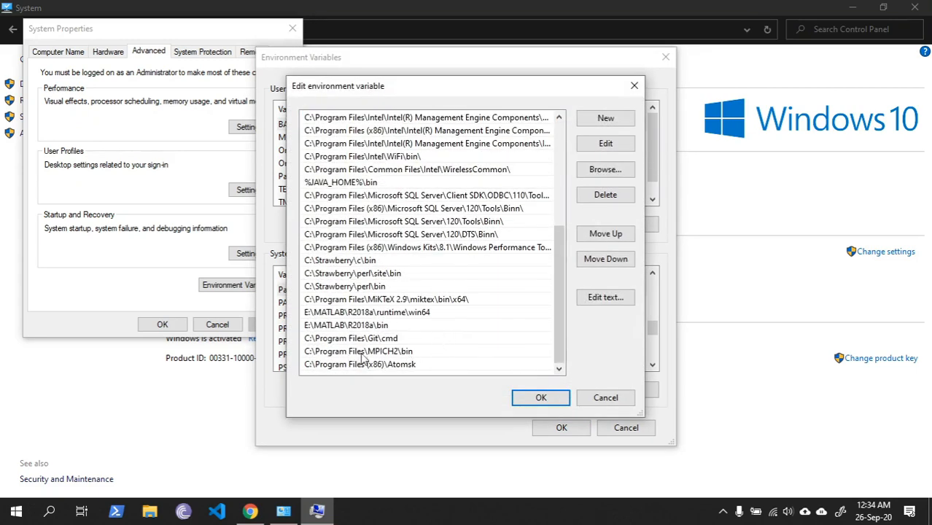
click(357, 350)
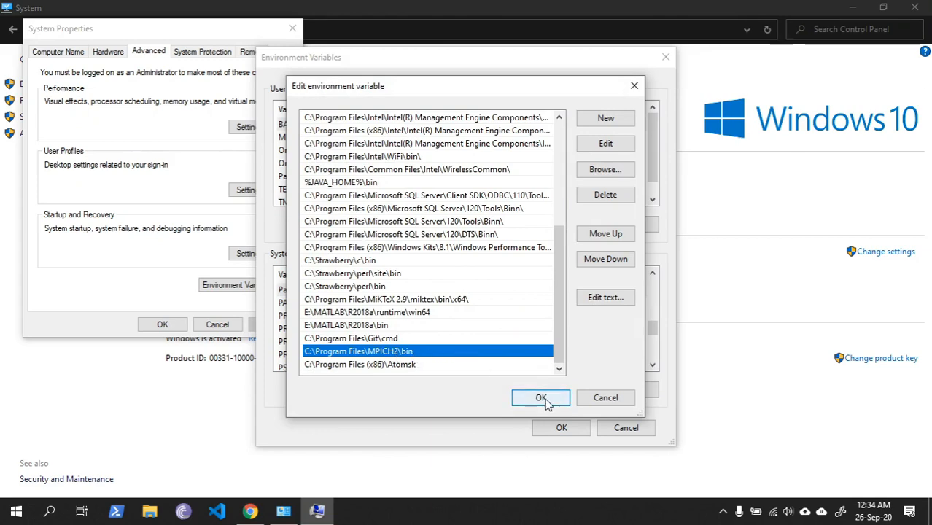
click(540, 397)
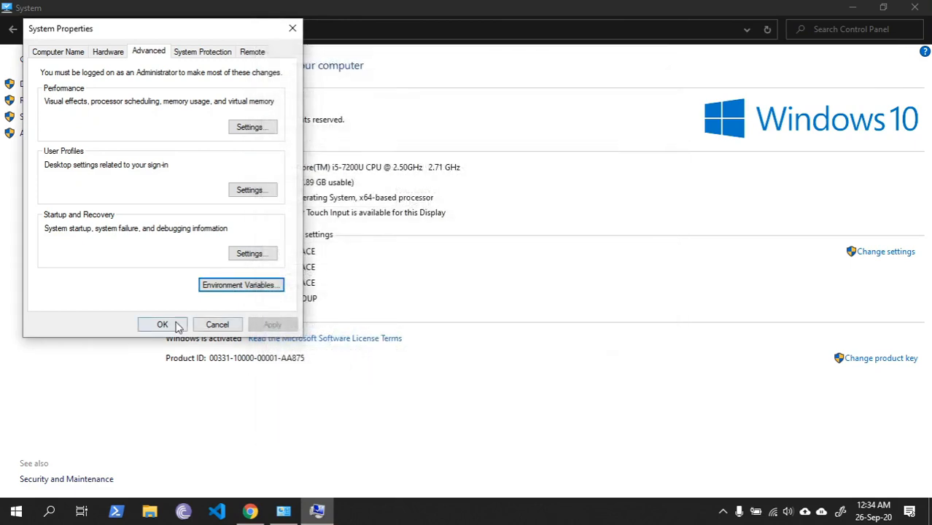
click(162, 324)
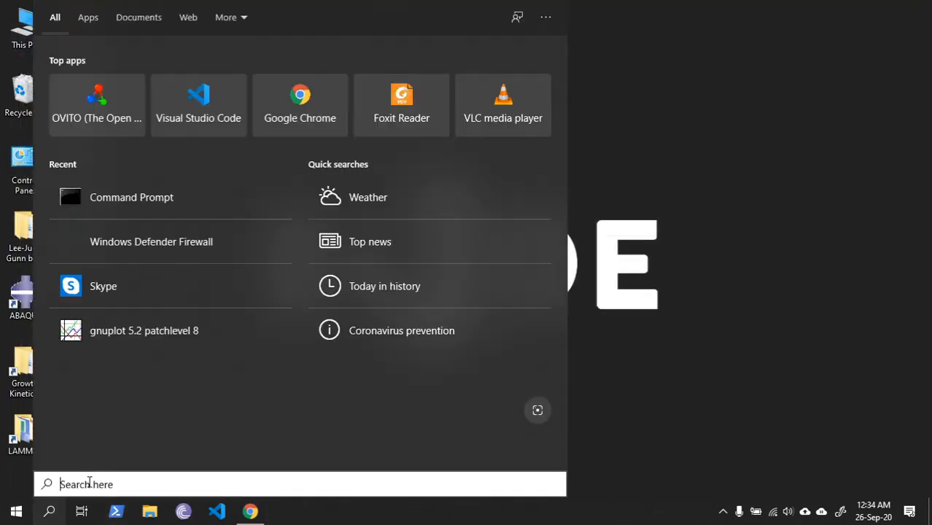
Search 'cmd' in Start and bring up launch options for Command Prompt.
text(cmd)
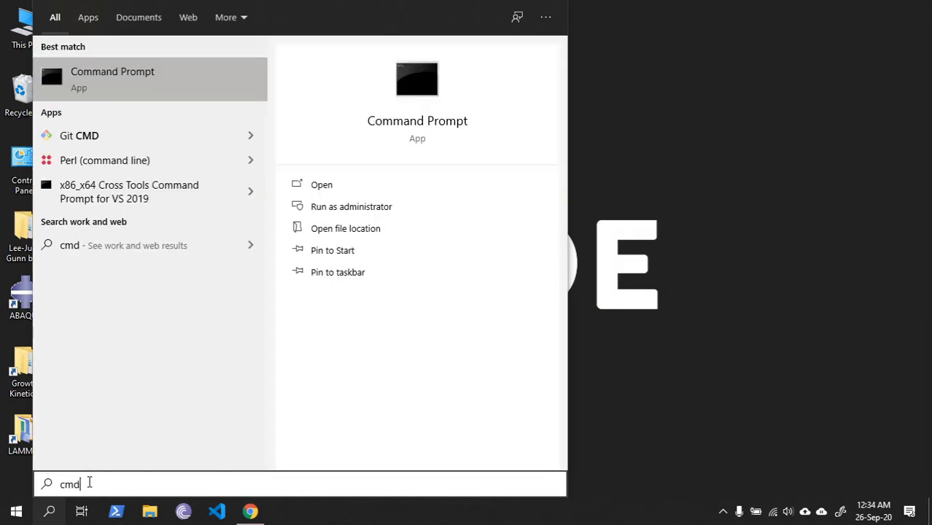
right_click(112, 79)
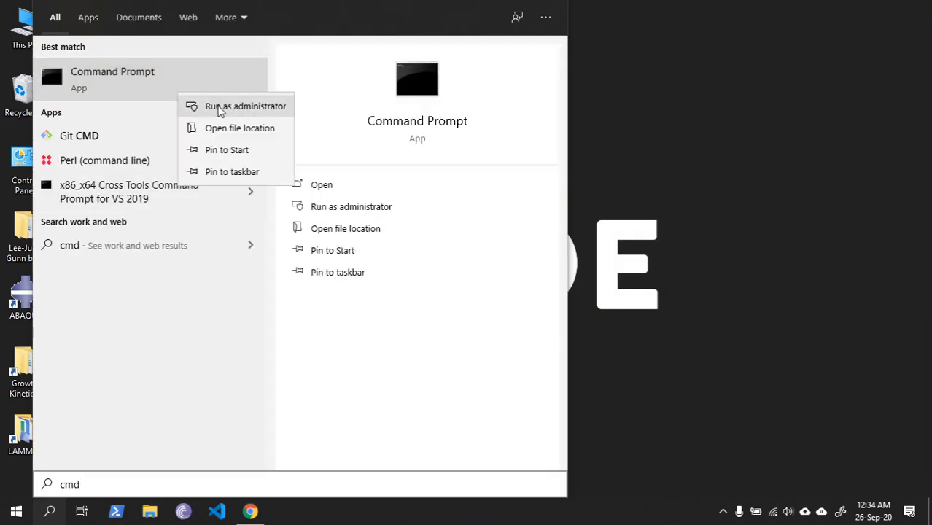
In an administrator Command Prompt, run smpd.exe -install to install the MPICH2 Process Manager.
click(245, 105)
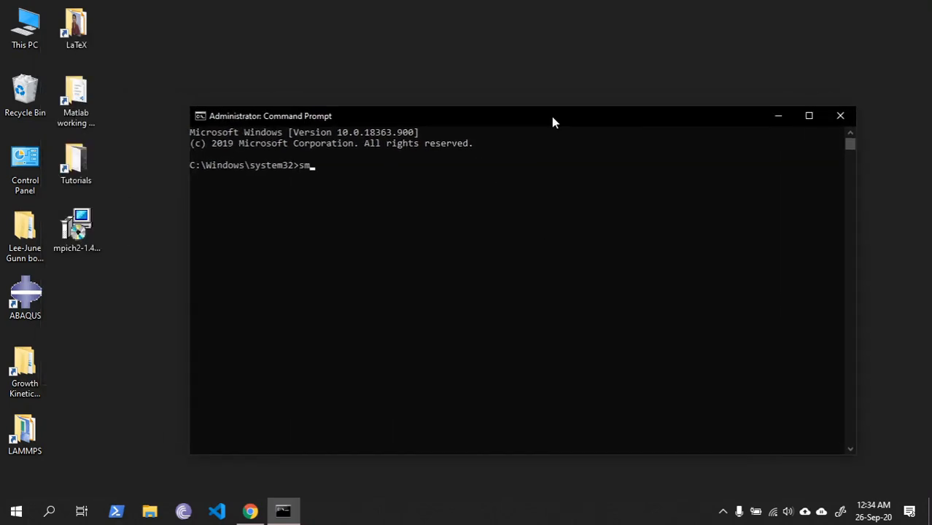
text(pd.e)
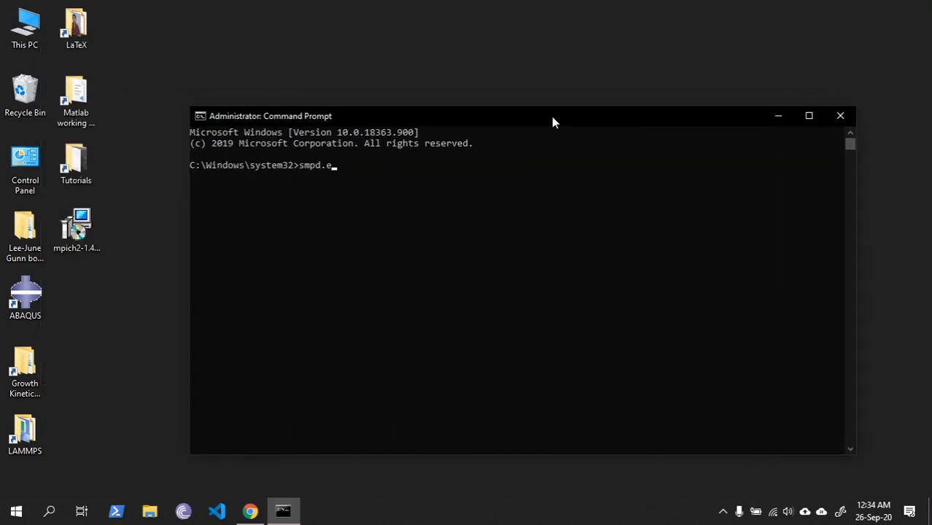
text(xe -install)
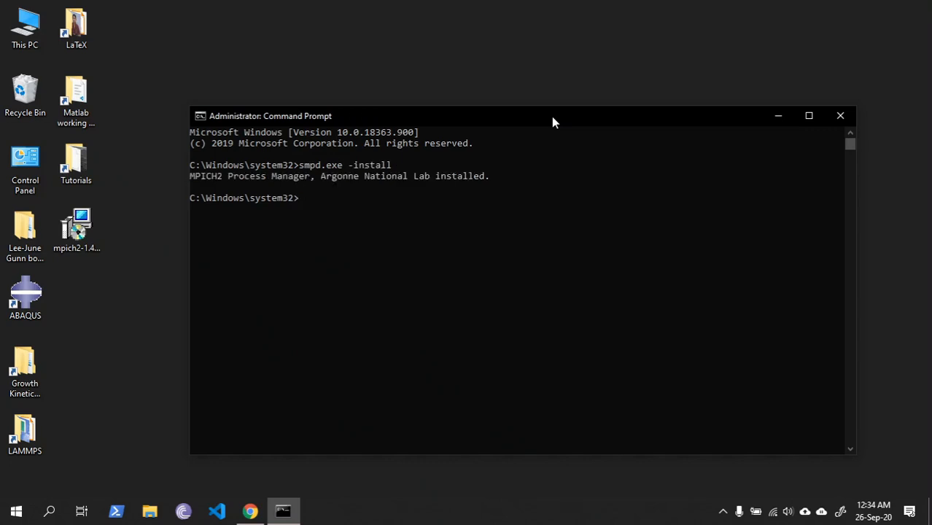
mouse_move(270, 187)
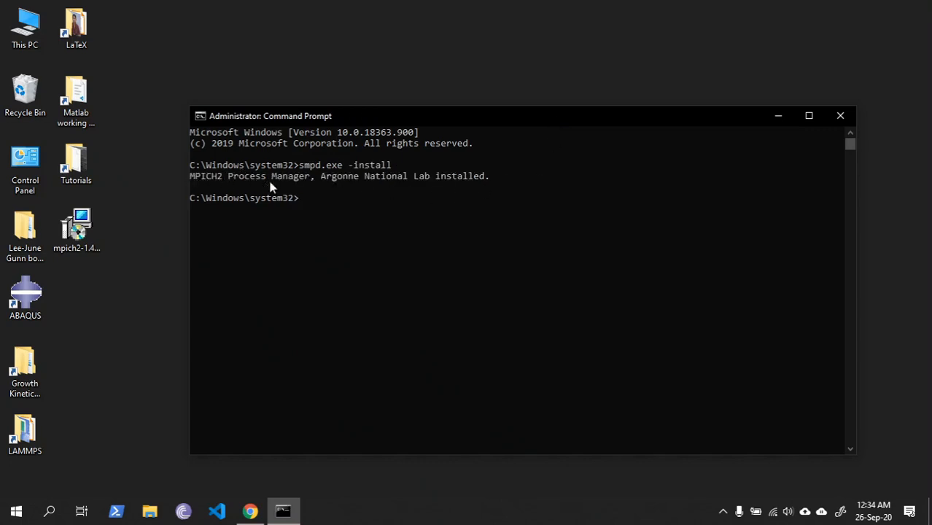
mouse_move(292, 175)
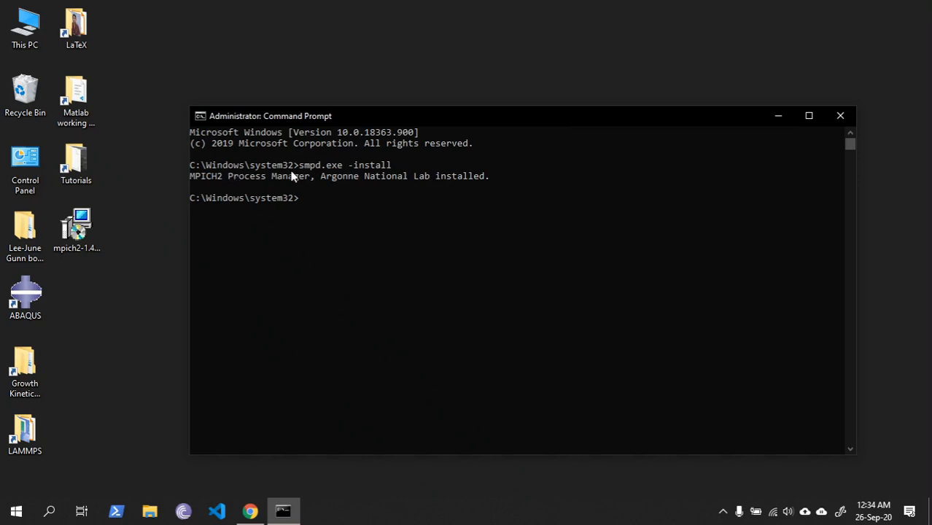
Run mpiexec -register, accepting the default account and entering the password to store it encrypted.
text(m)
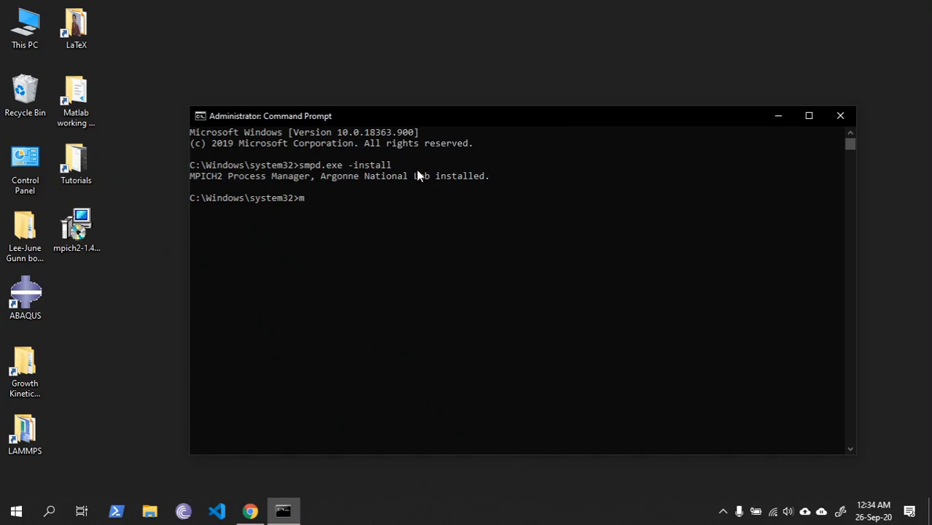
text(pi)
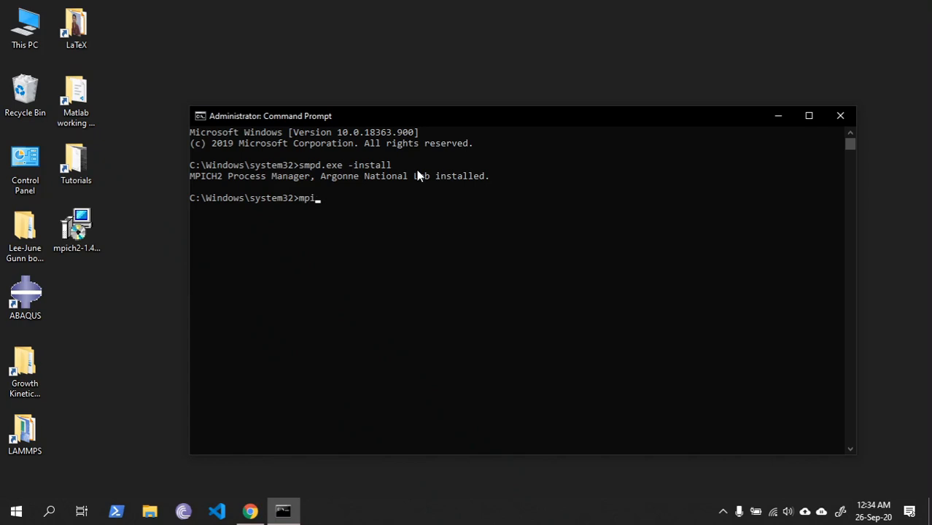
text(exec)
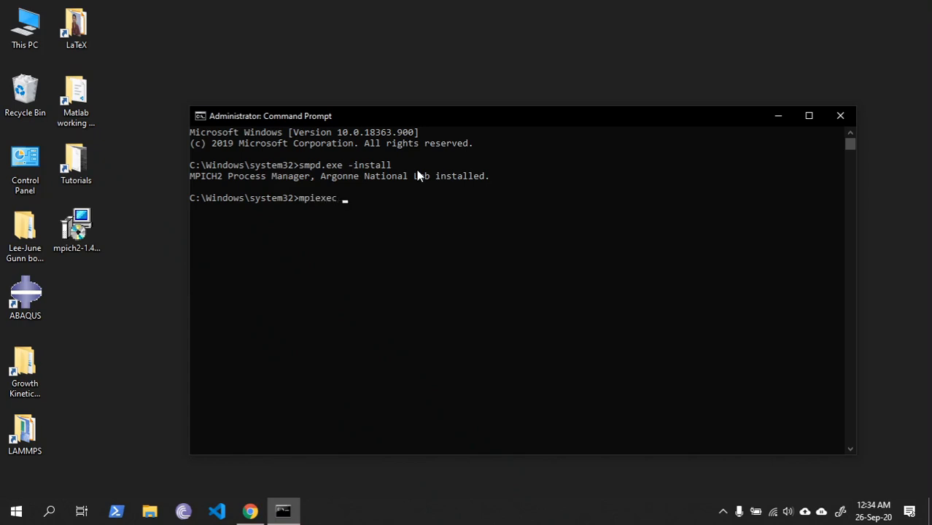
text(-resi)
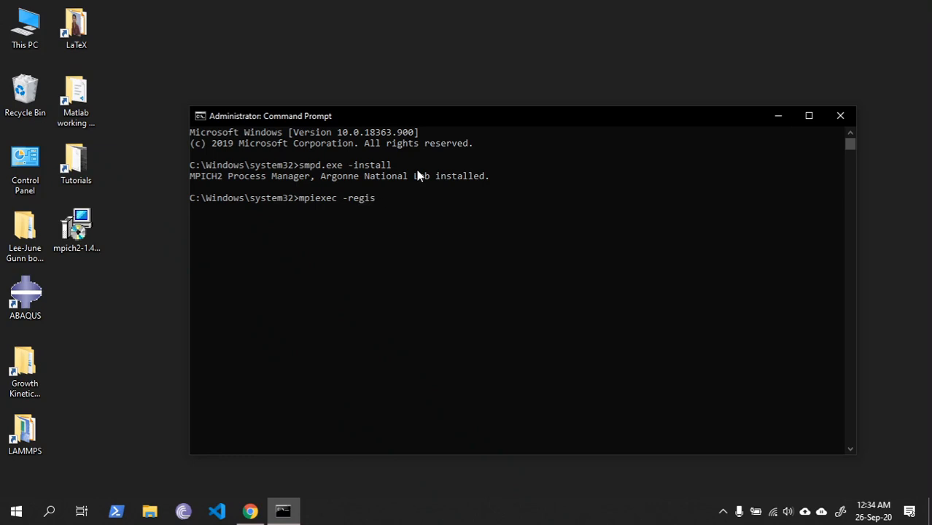
key(enter)
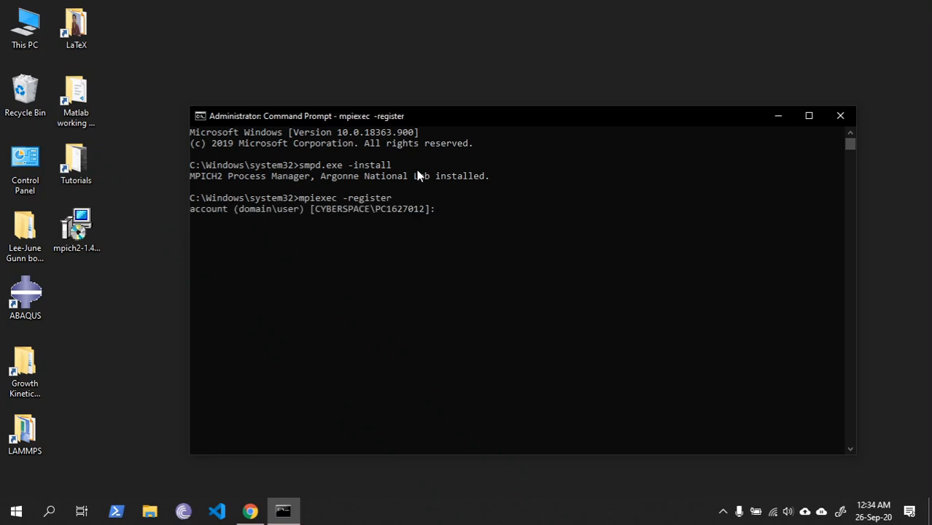
key(enter)
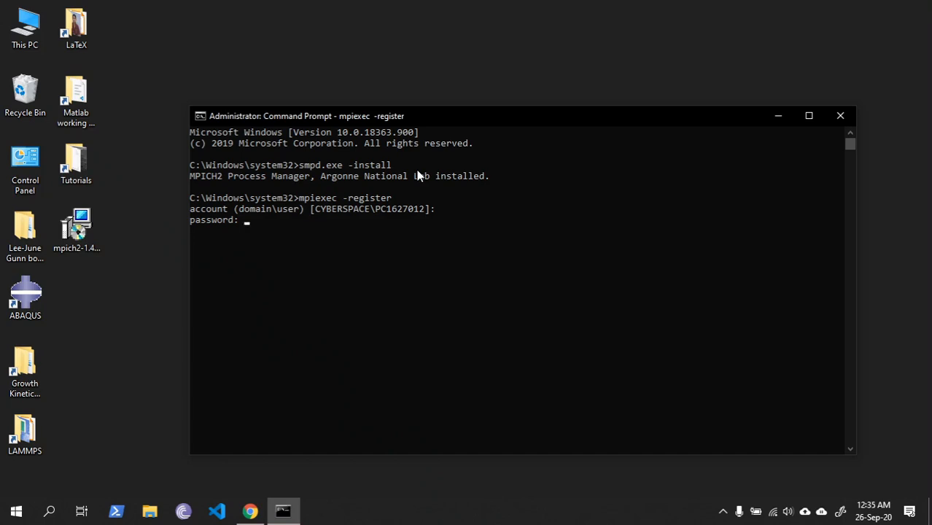
key(Enter)
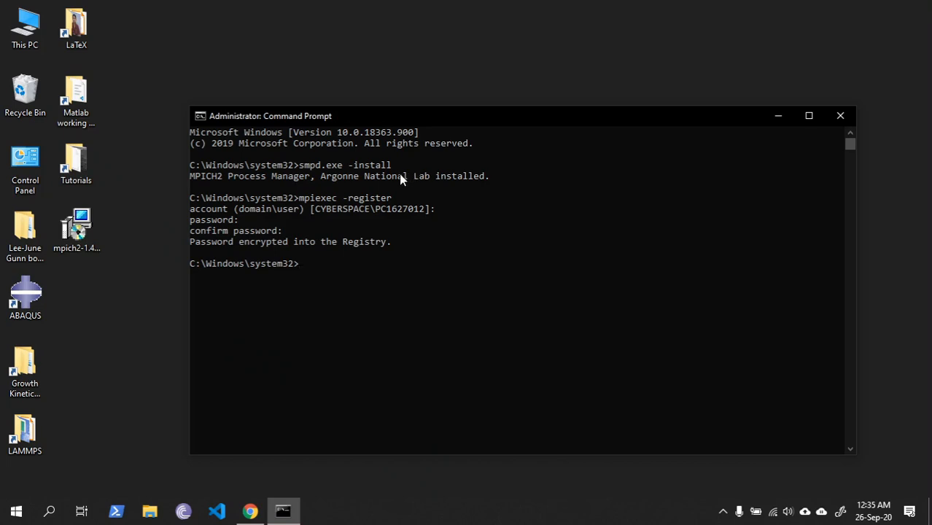
mouse_move(366, 228)
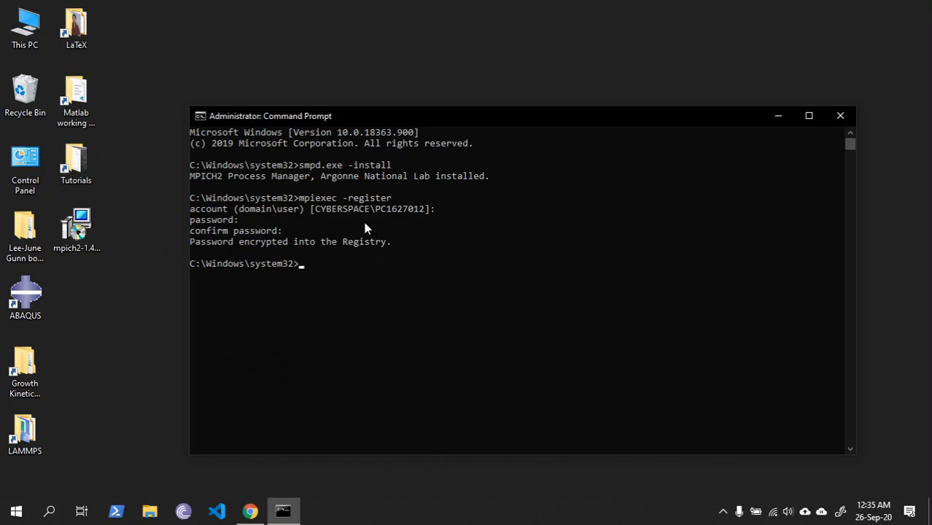
Run mpiexec -validate so the credential check reports SUCCESS.
text(mpiexec)
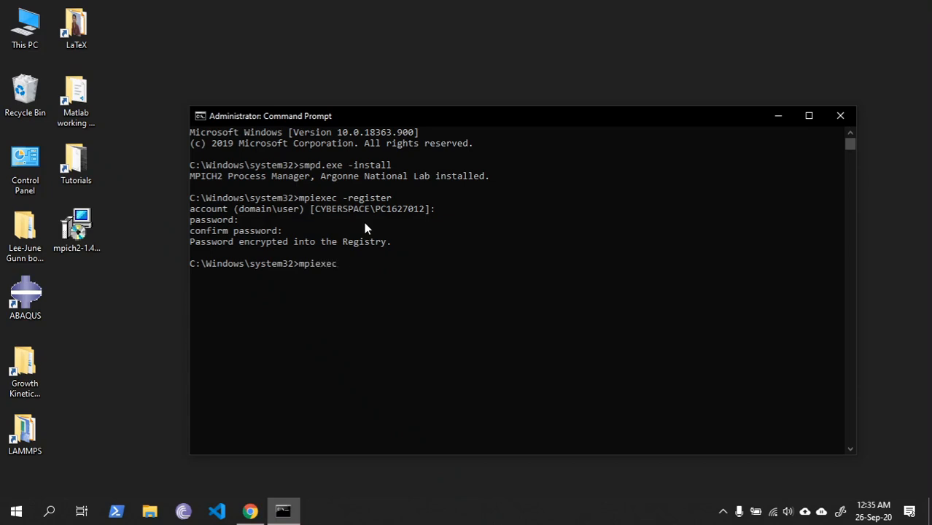
text(-valid)
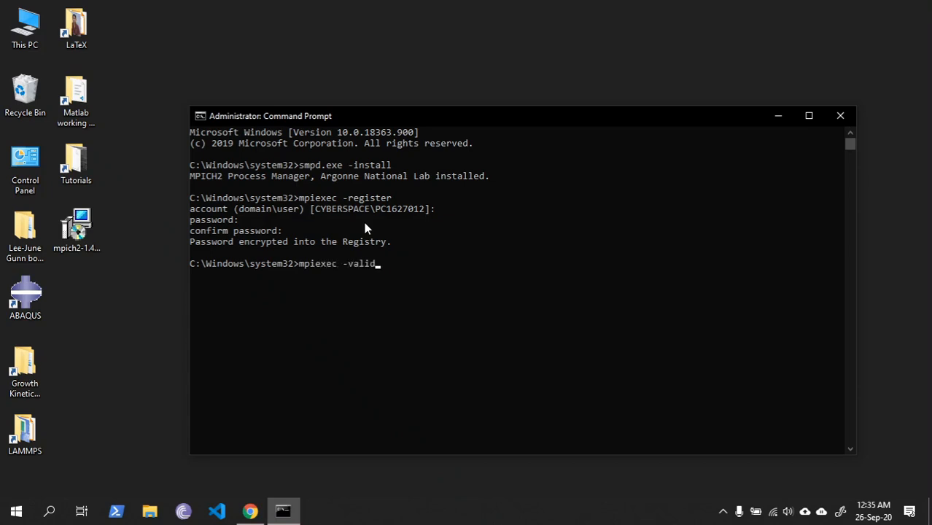
key(enter)
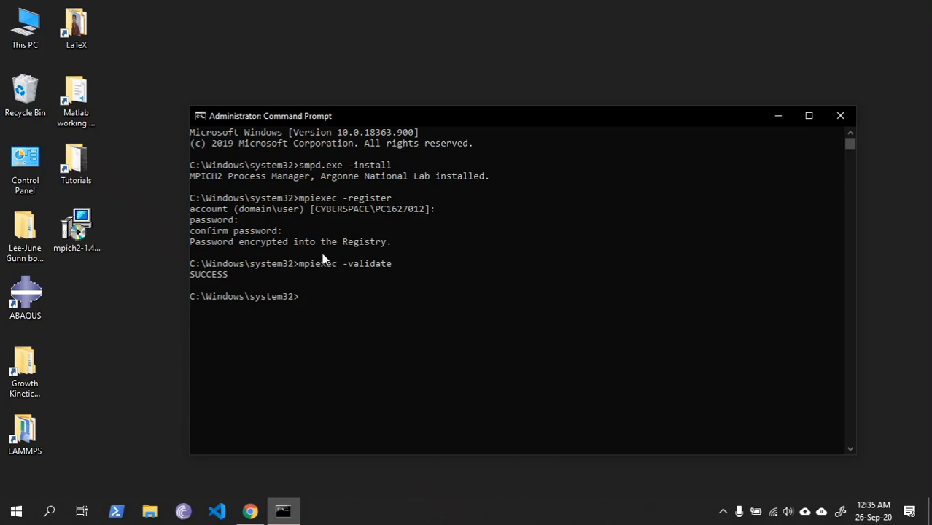
mouse_move(248, 283)
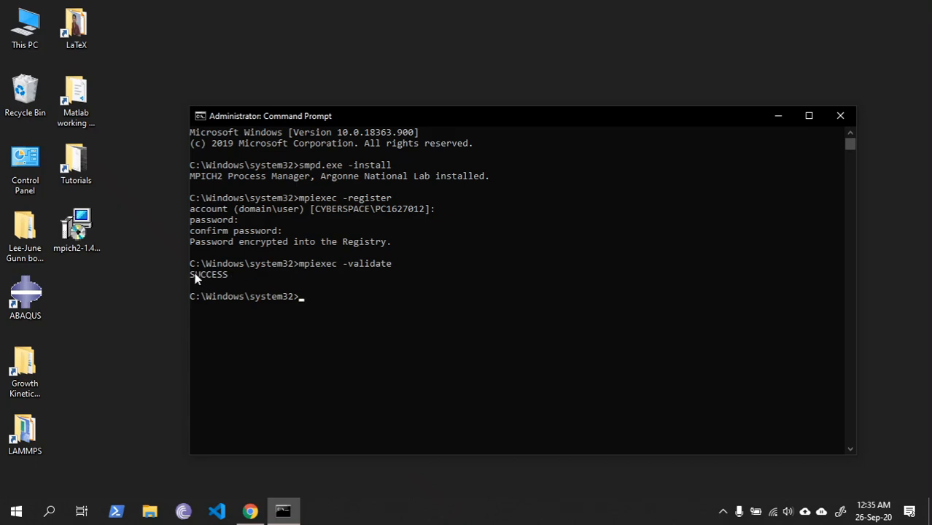
mouse_move(328, 284)
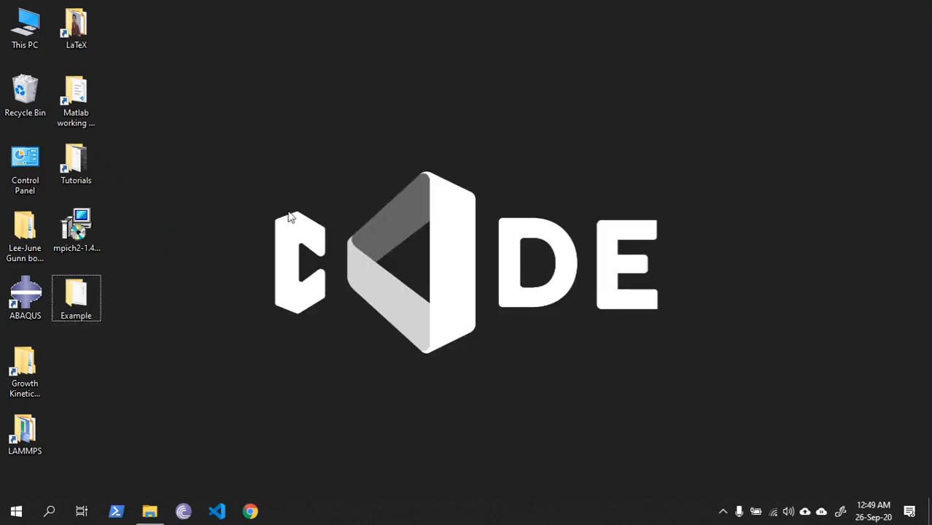
mouse_move(410, 192)
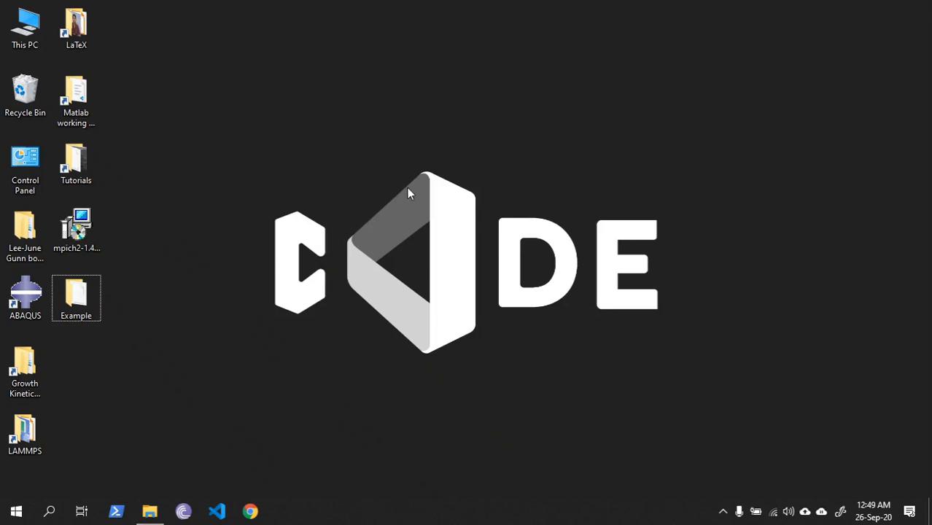
mouse_move(335, 159)
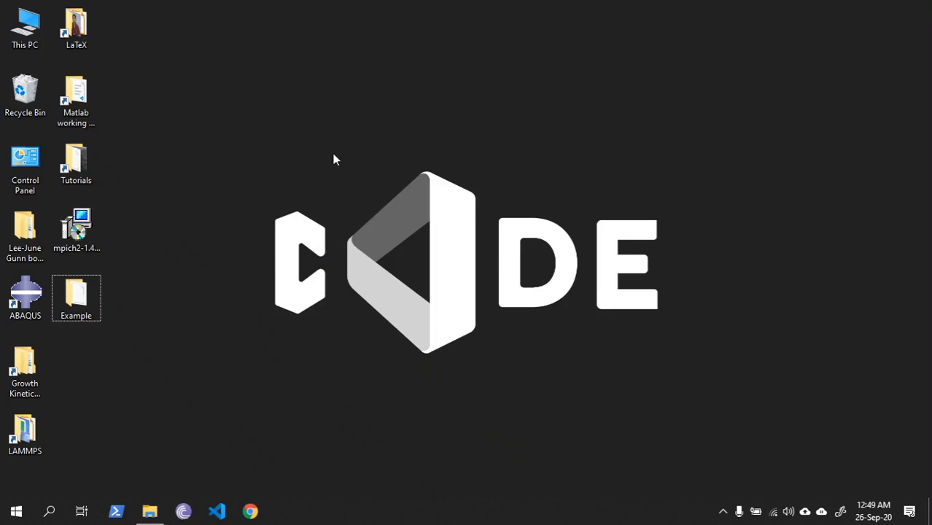
Open the desktop Example folder containing in.crack in File Explorer.
double_click(76, 297)
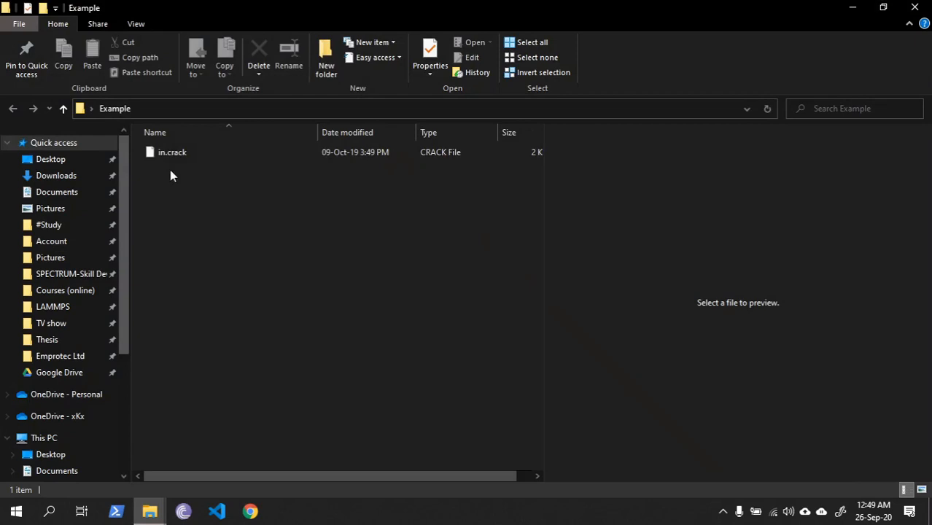
mouse_move(162, 158)
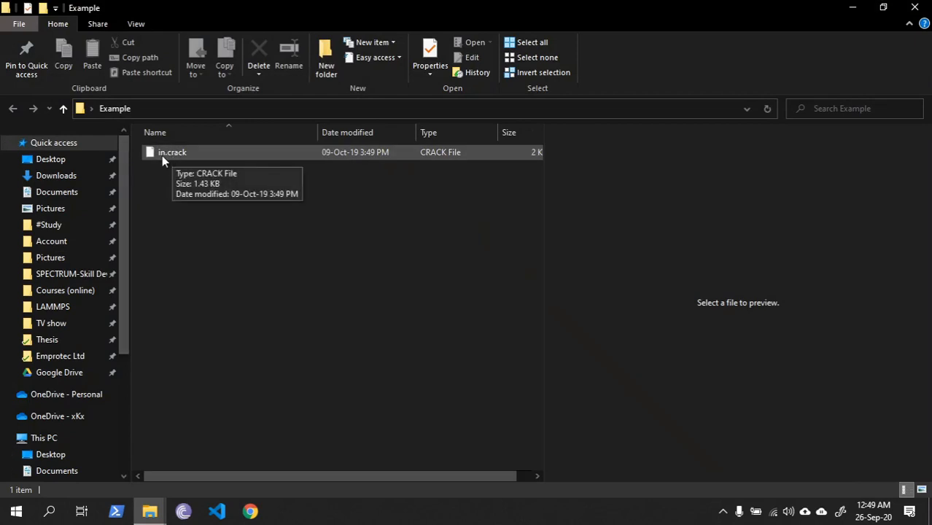
click(19, 24)
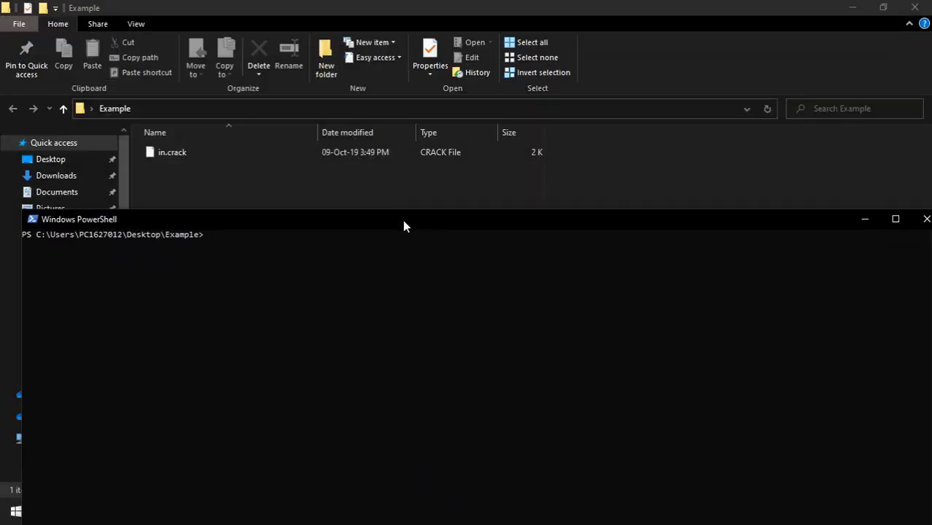
In PowerShell, enter mpiexec -n 2 lmp_mpi -in in.crack and maximize the window.
text(mpiexec -n)
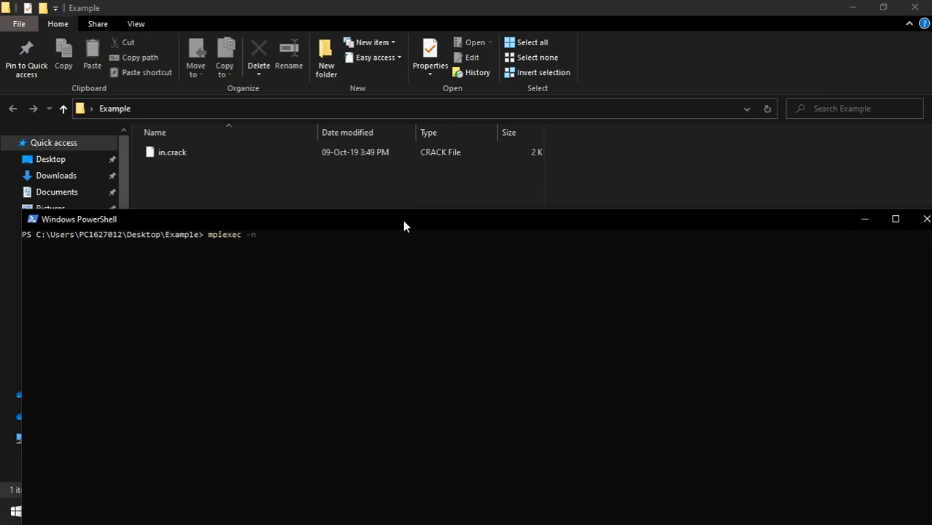
text(2)
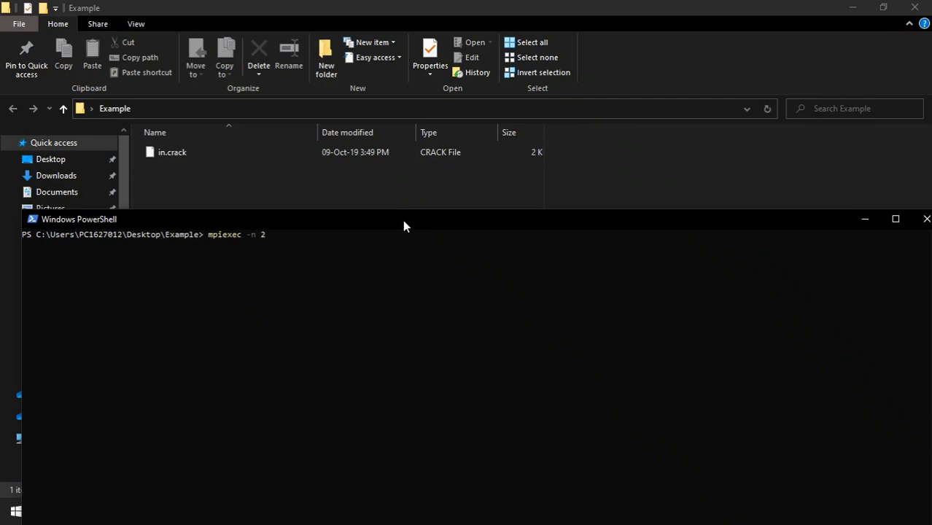
text(lmp_mpi)
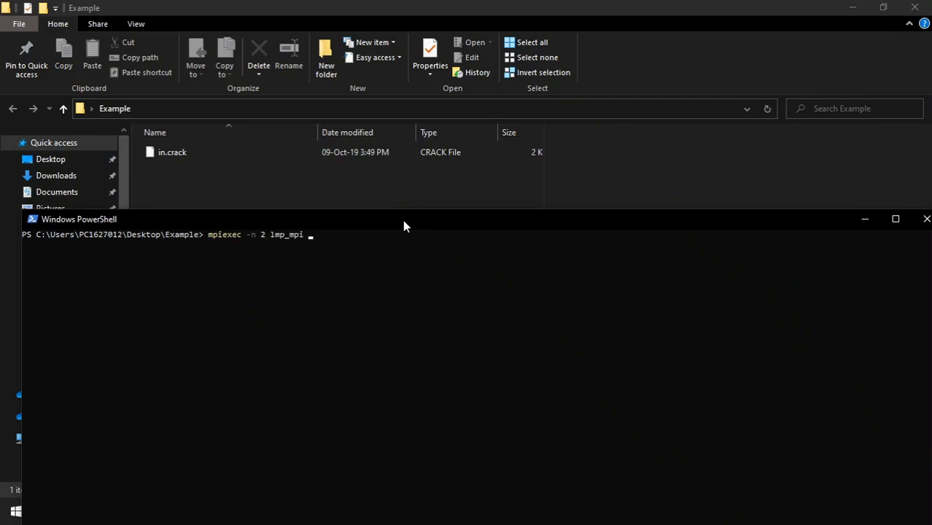
text(-in)
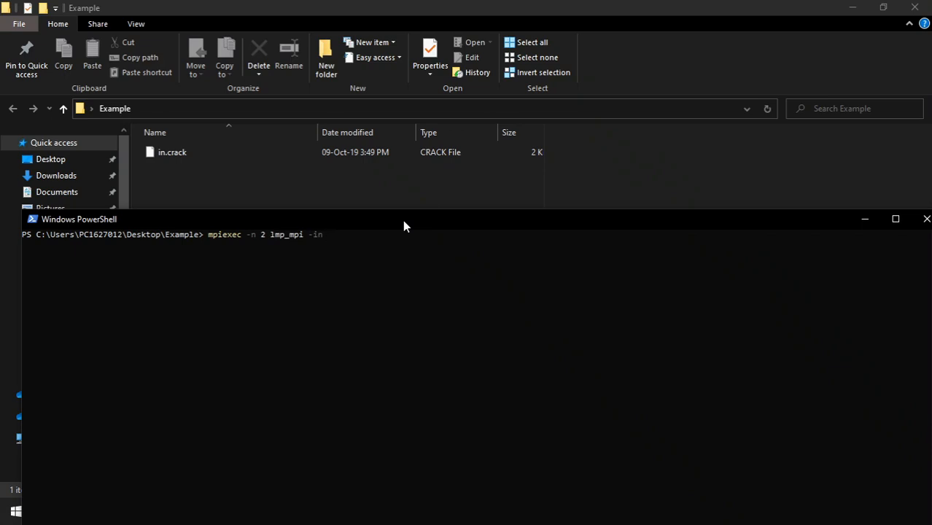
text(in.c)
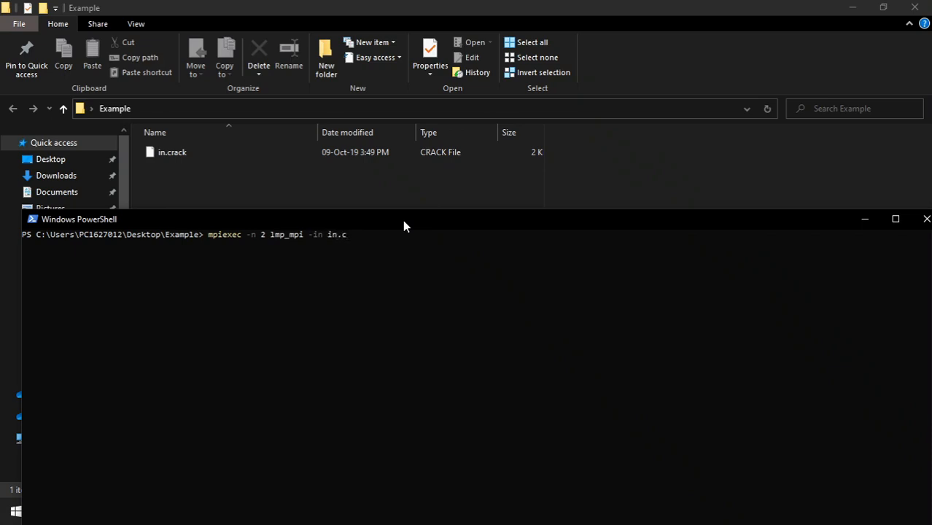
text(rack)
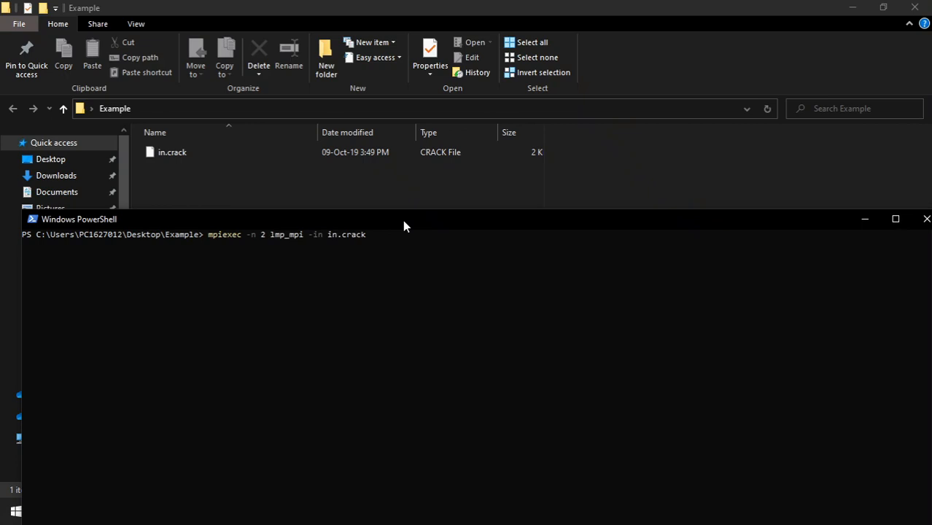
click(896, 218)
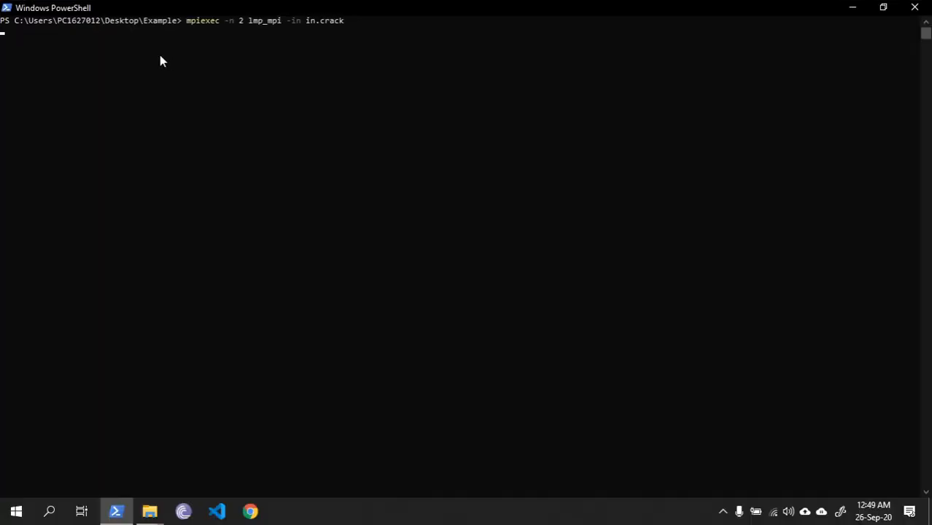
mouse_move(275, 96)
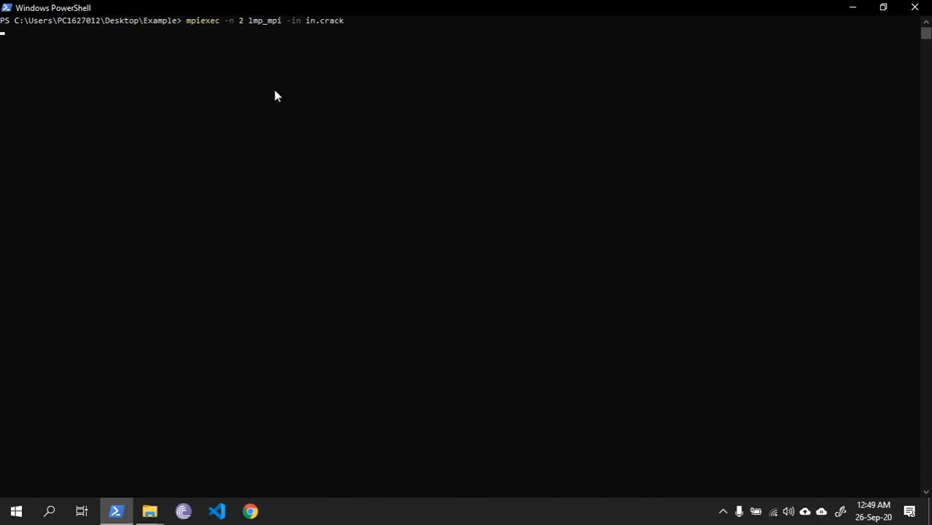
mouse_move(359, 108)
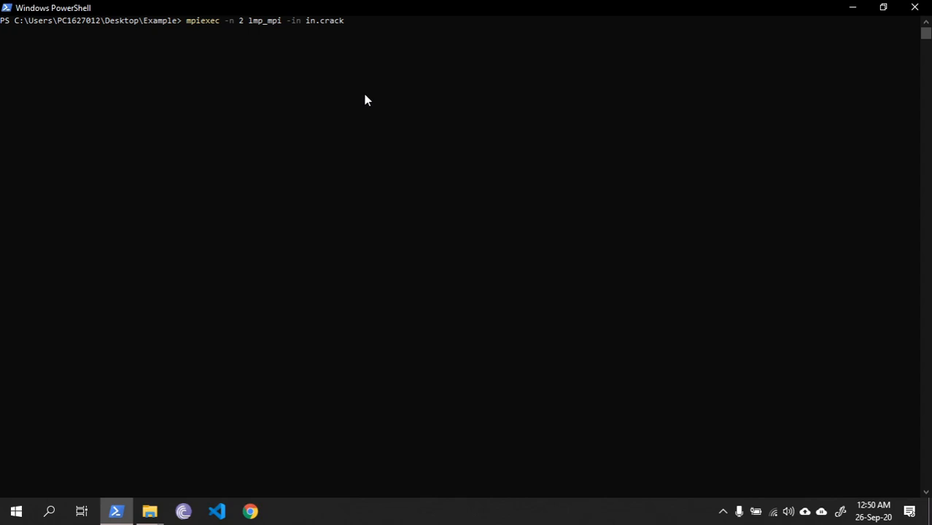
Execute the in.crack run on 2 processes and scroll through the LAMMPS thermo output.
key(enter)
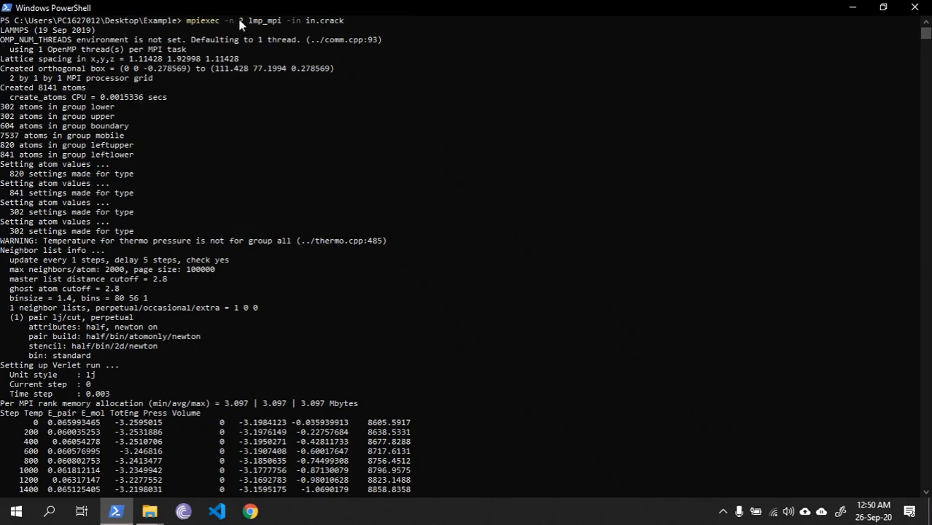
scroll(down, 3)
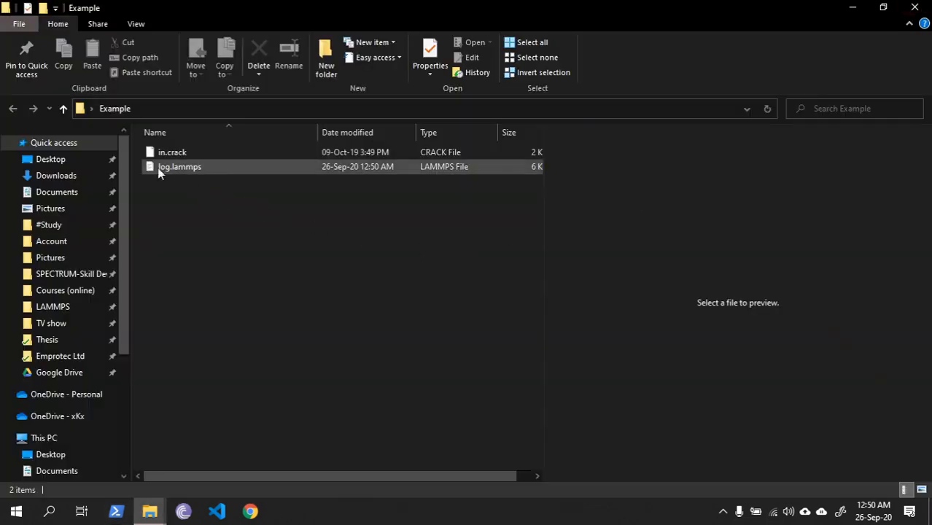
Confirm log.lammps sits beside in.crack in the Example folder, then close File Explorer.
click(284, 195)
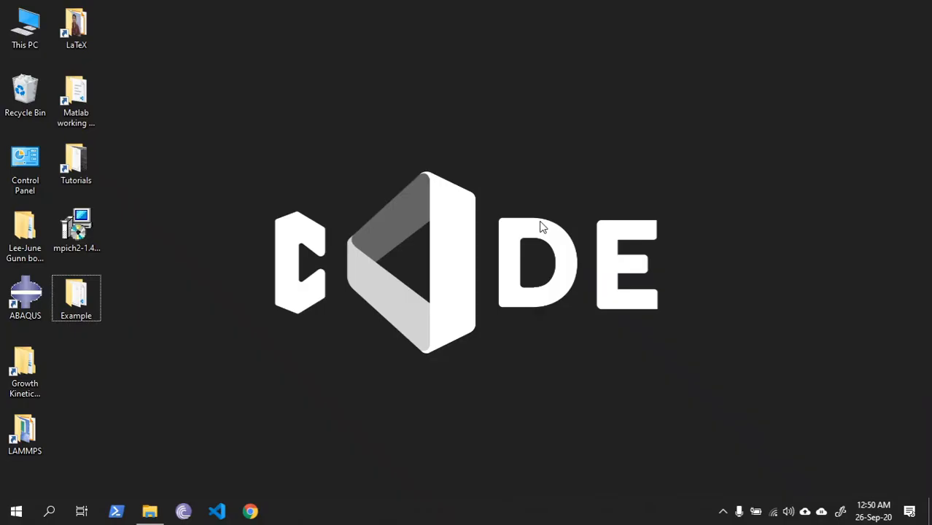
mouse_move(493, 204)
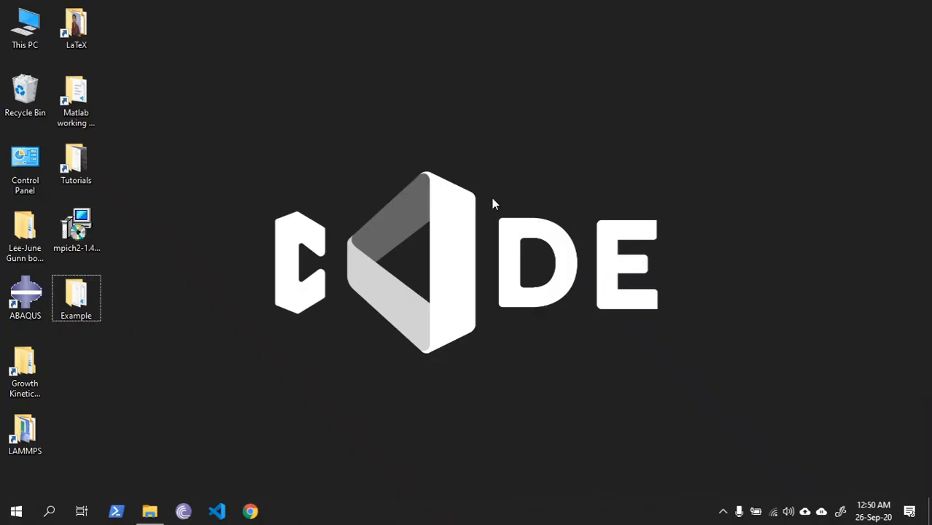